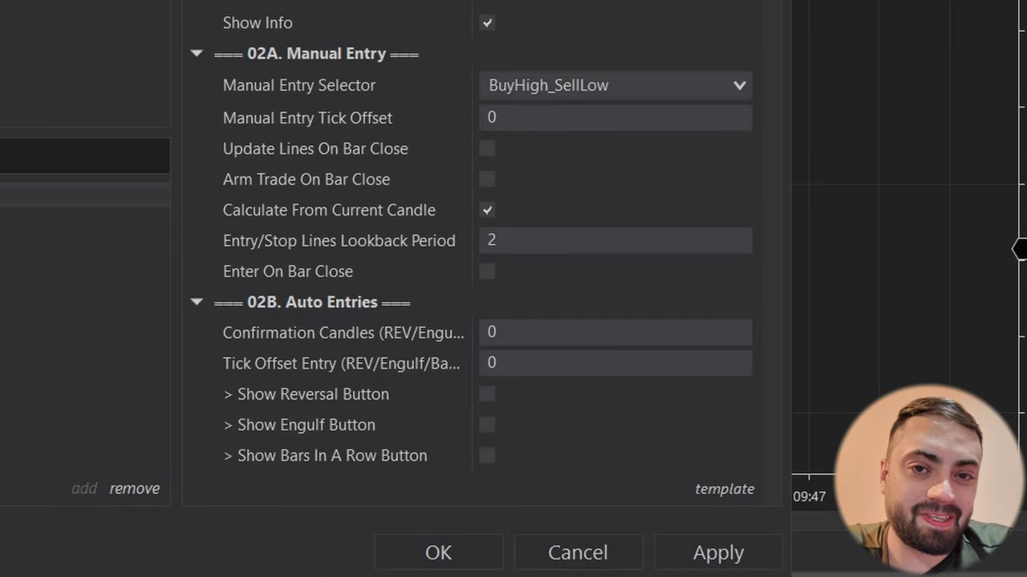
mouse_move(552, 61)
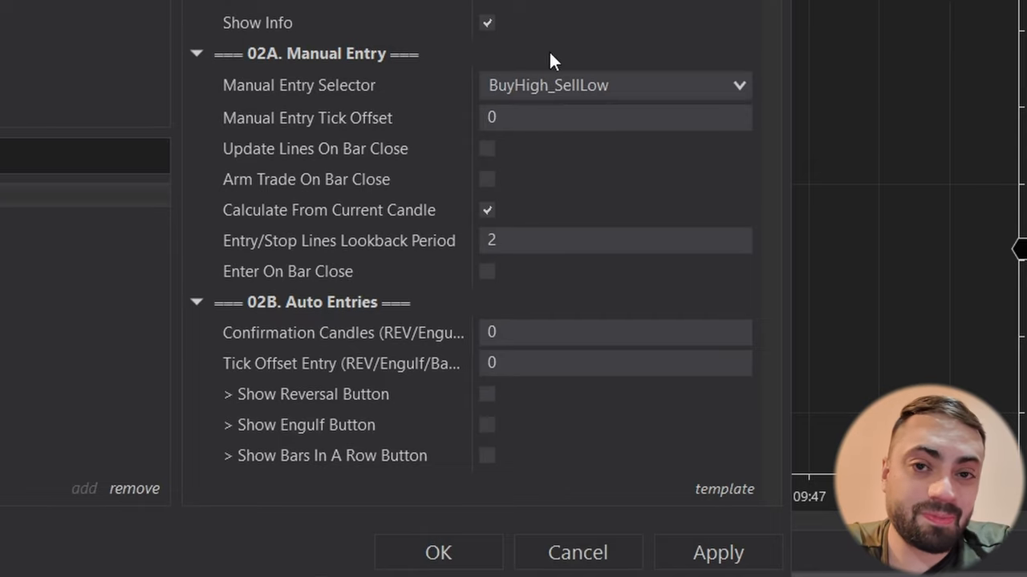
Step: Reveal the Predator strategy's template save, load and reset links in the Properties panel
left_click(725, 488)
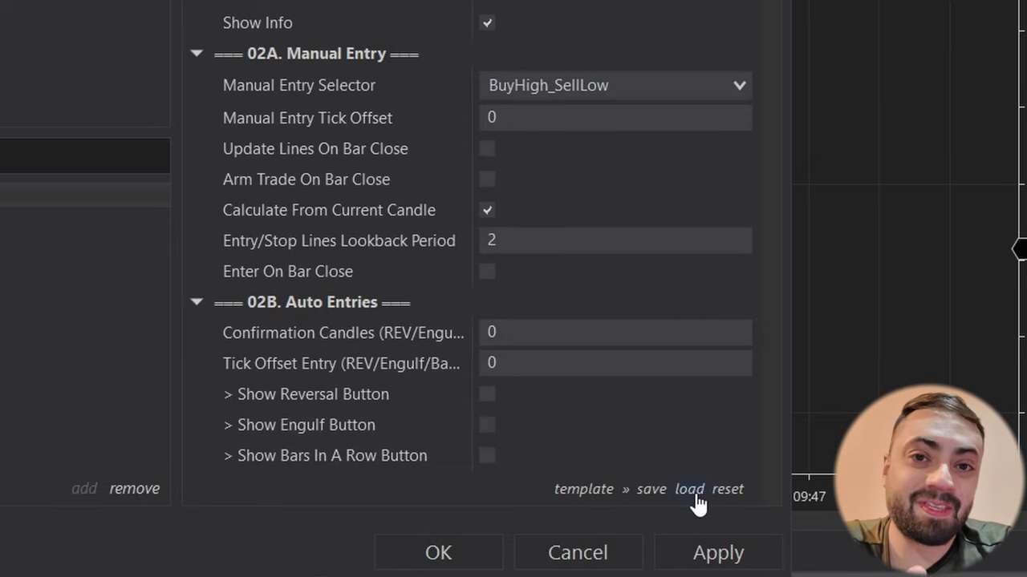
left_click(692, 490)
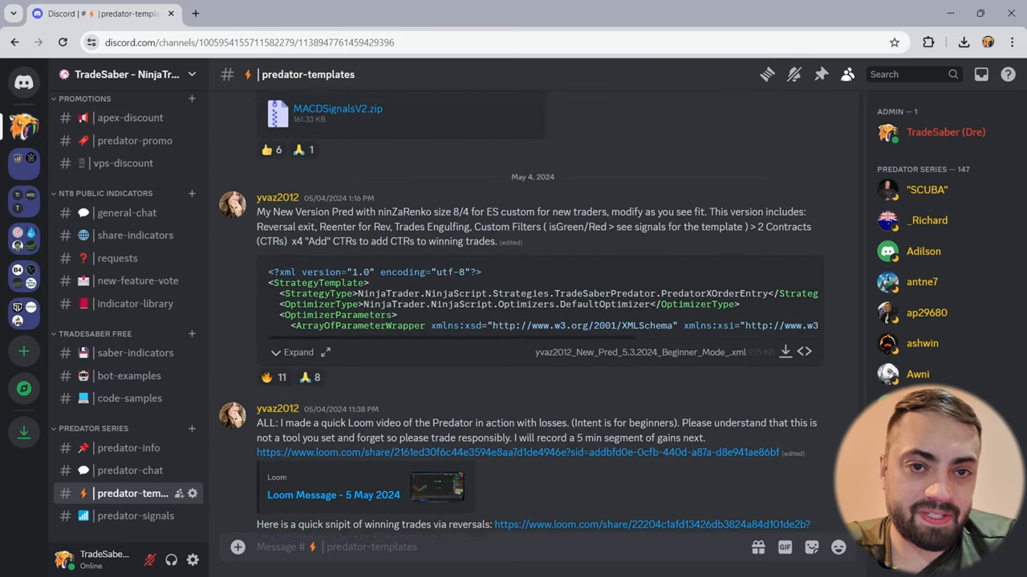
Step: Scroll through the shared template posts in the #predator-templates channel
scroll("down", 3)
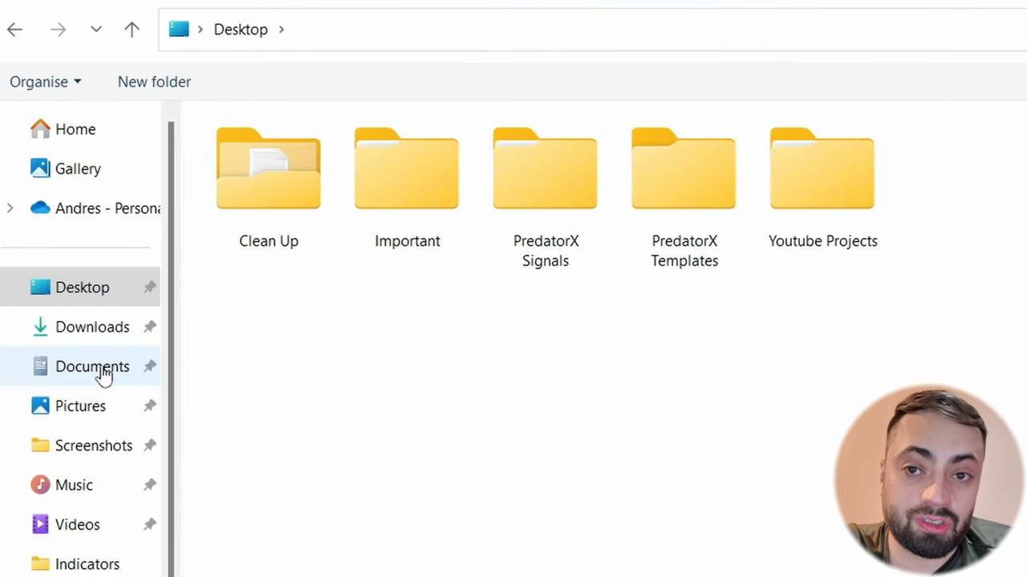
Step: Navigate to Documents > NinjaTrader 8 > templates > Strategy, which is empty
left_click(91, 366)
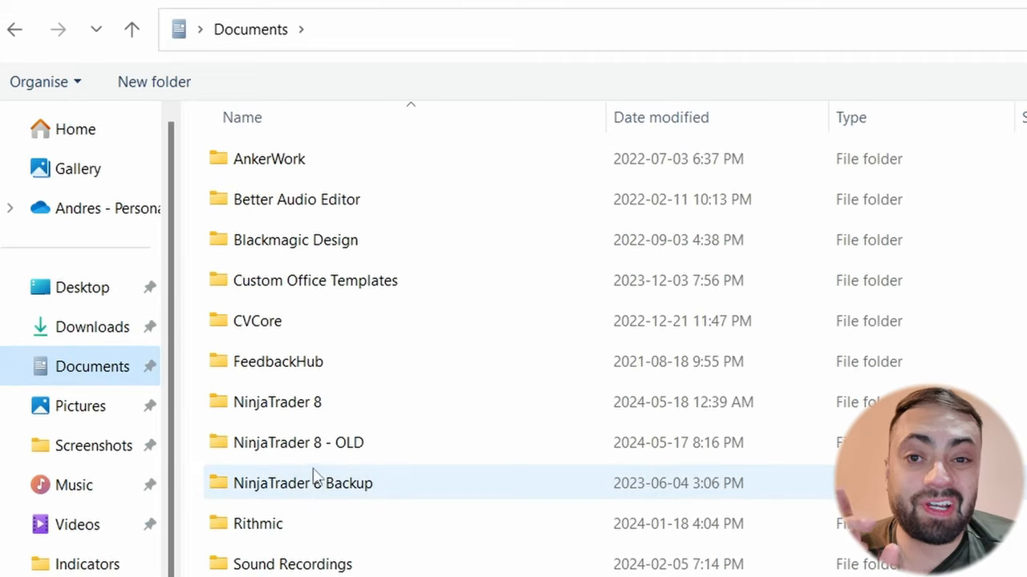
double_click(276, 401)
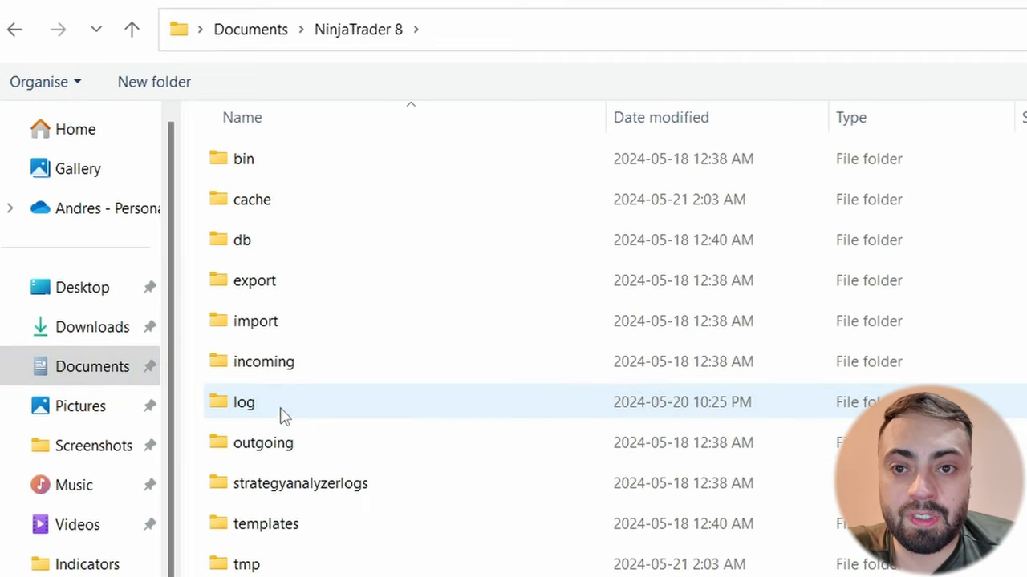
left_click(266, 523)
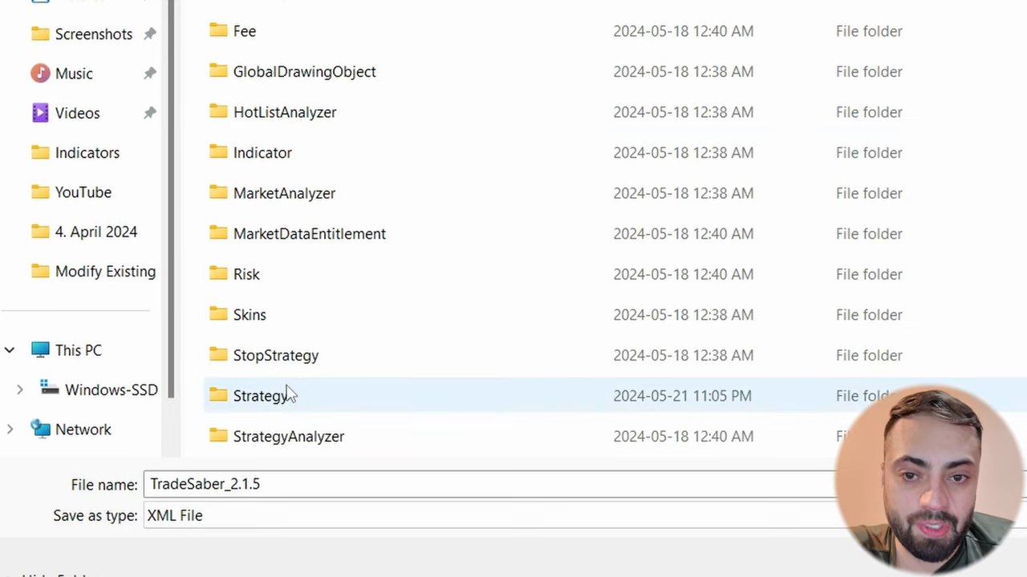
mouse_move(253, 411)
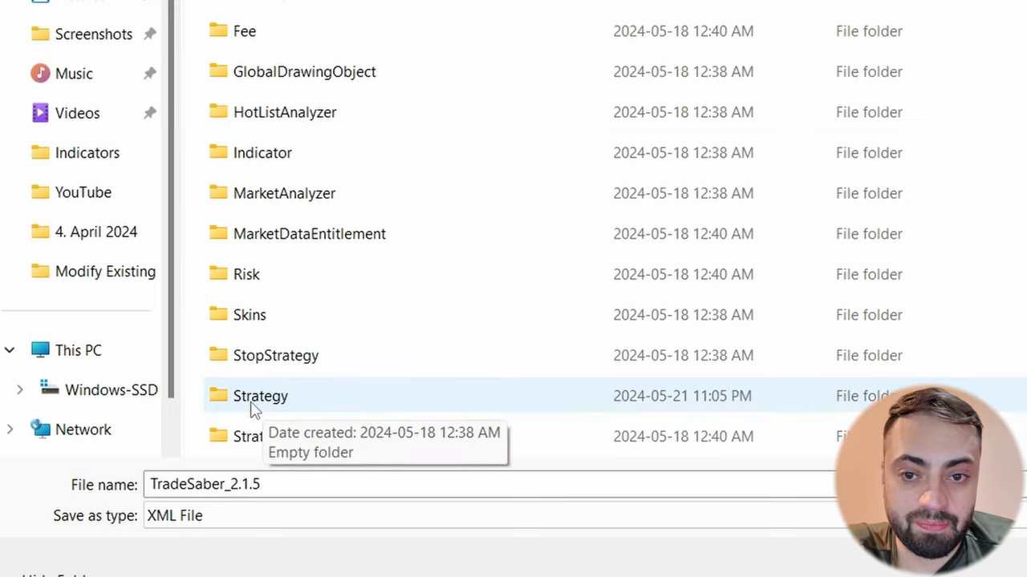
double_click(260, 396)
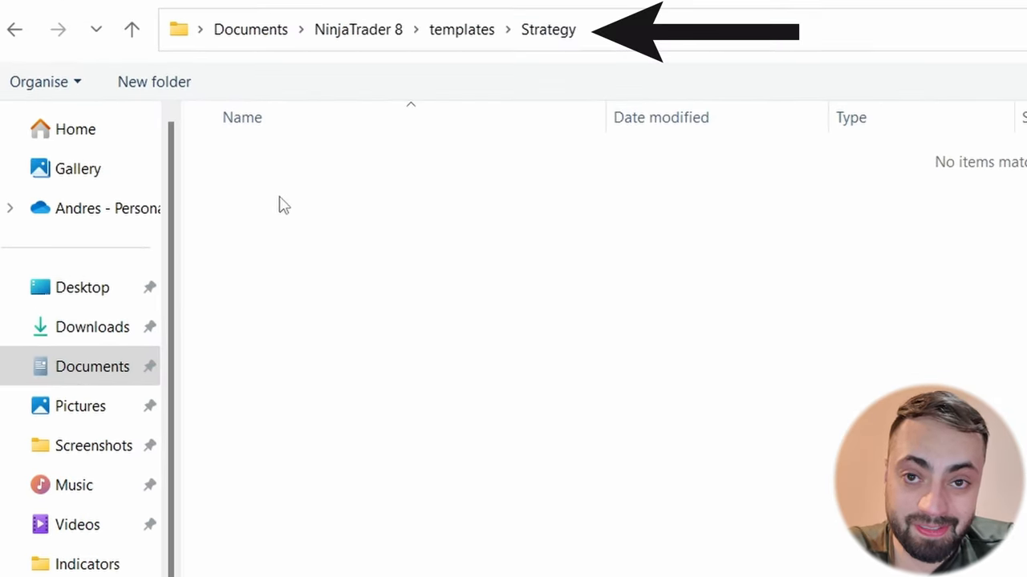
mouse_move(212, 186)
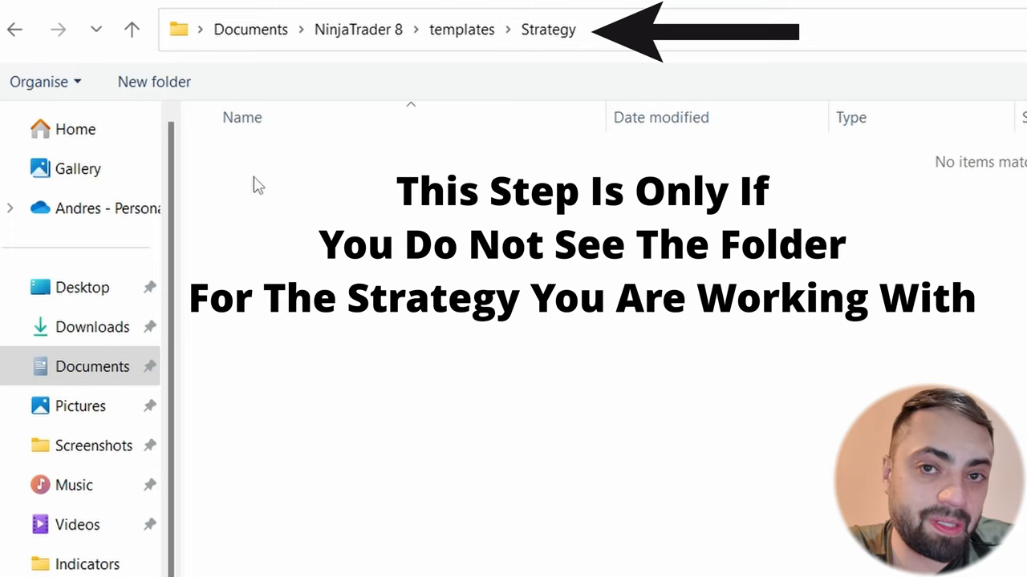
mouse_move(240, 180)
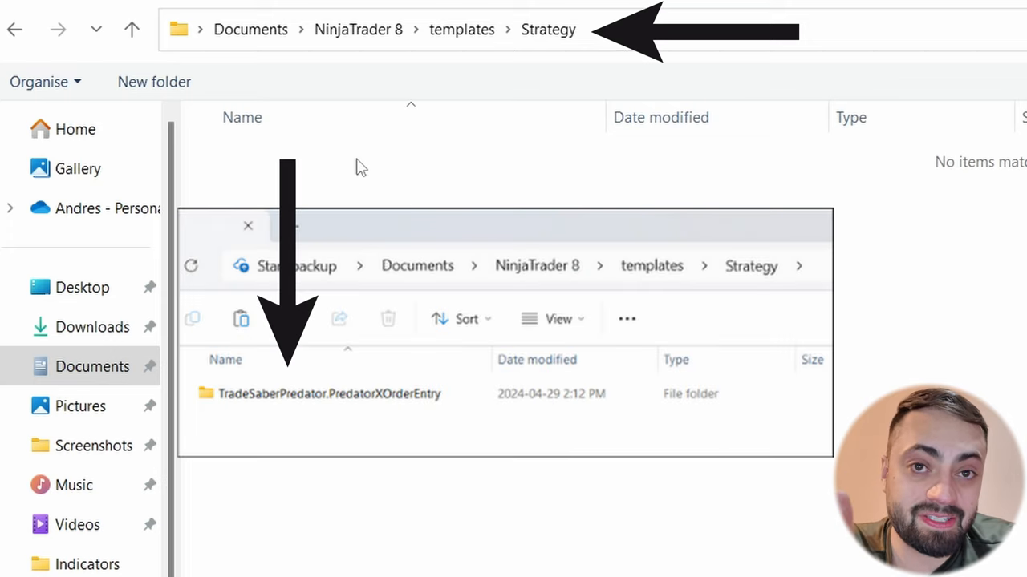
mouse_move(494, 153)
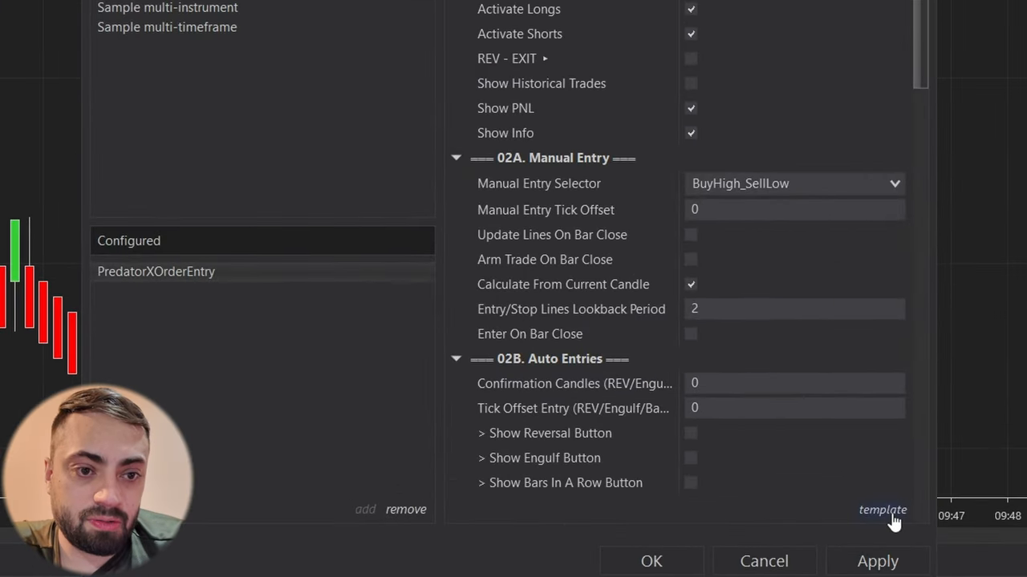
Step: Start saving the current Predator settings as a strategy template
left_click(881, 510)
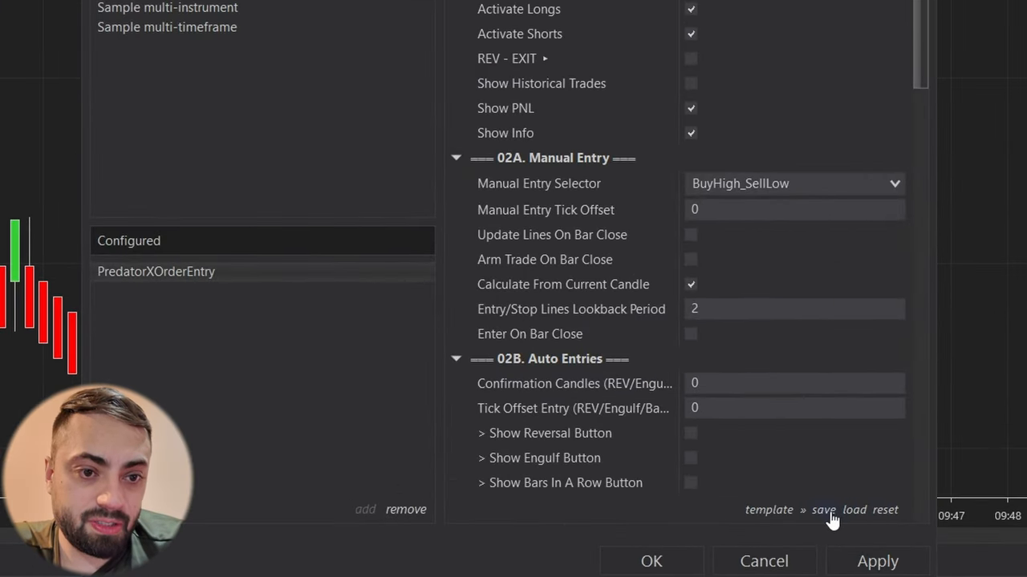
left_click(823, 510)
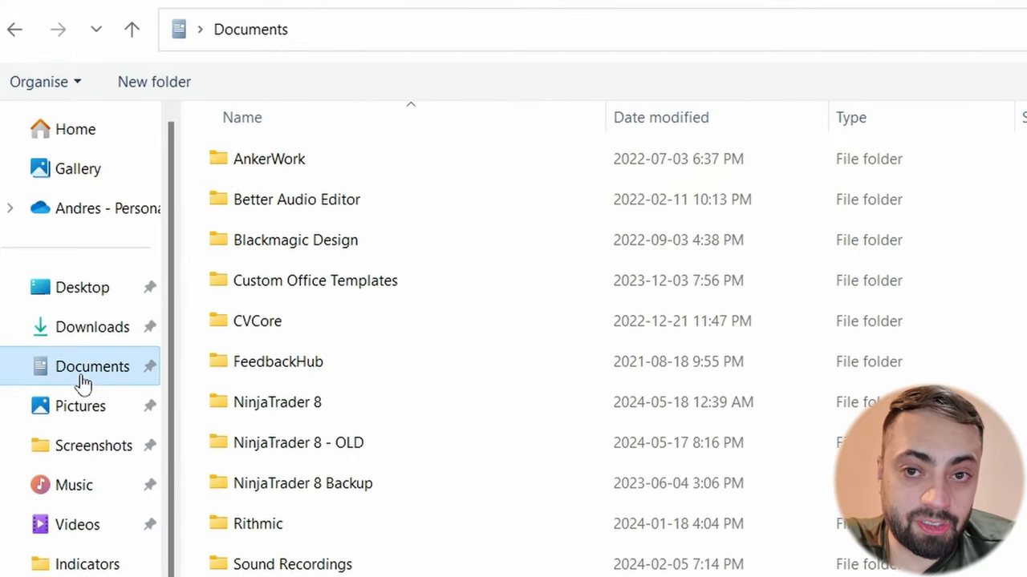
Step: Navigate the save dialog into Documents > NinjaTrader 8 toward the strategy templates folder
left_click(276, 401)
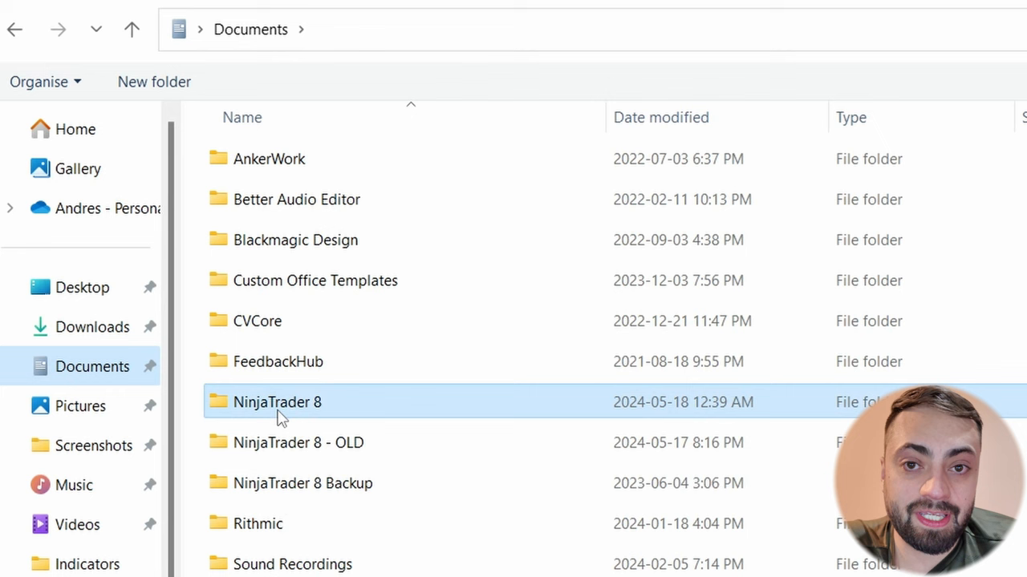
double_click(276, 401)
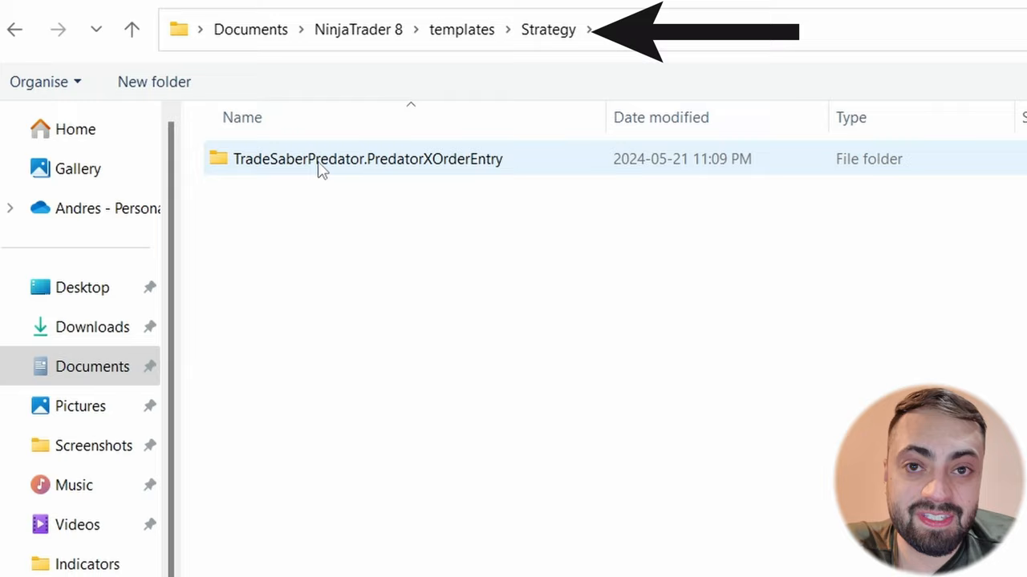
mouse_move(336, 162)
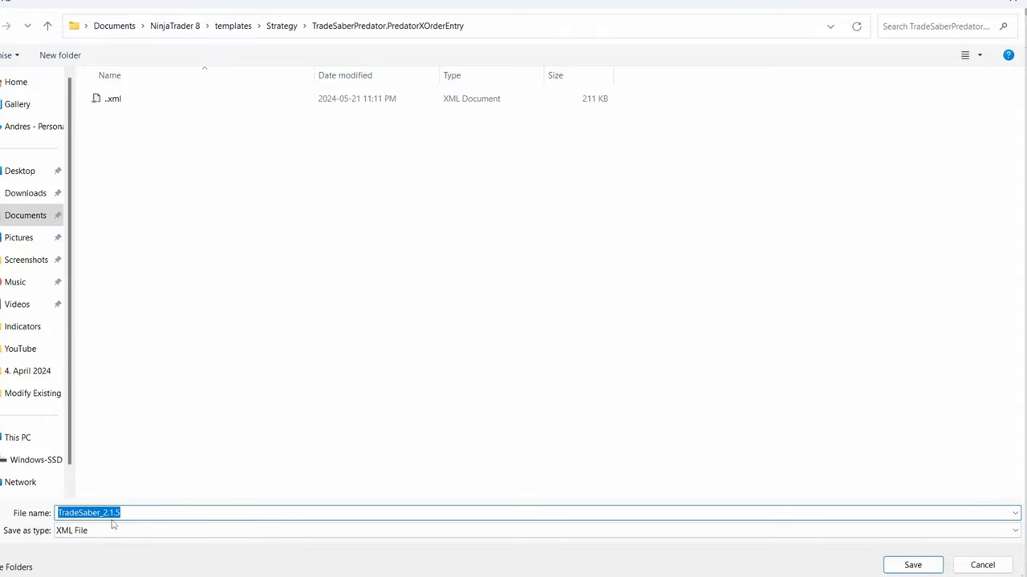
mouse_move(965, 405)
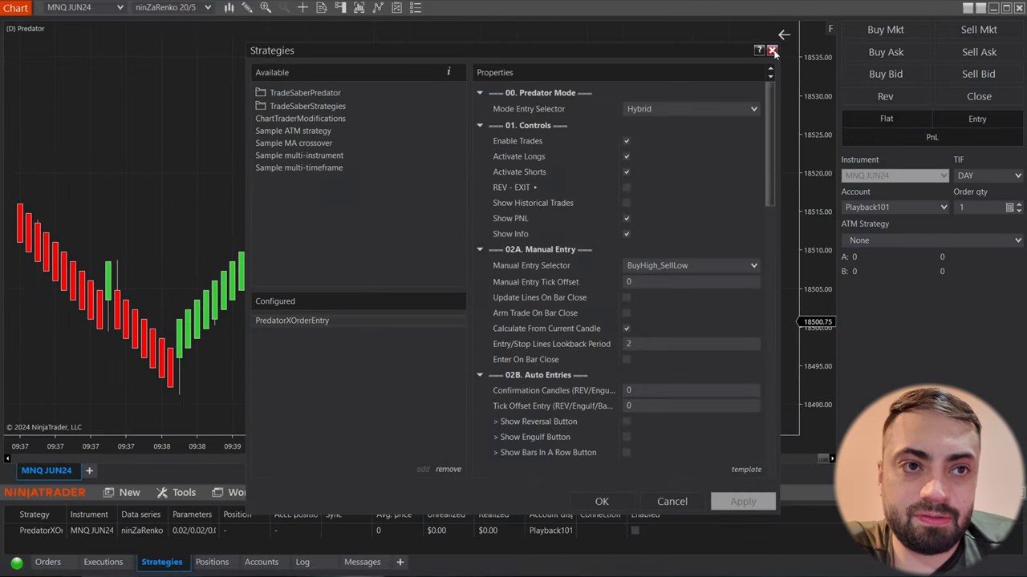
Step: Reopen the chart's Strategies window and bring up the list of saved templates
left_click(770, 48)
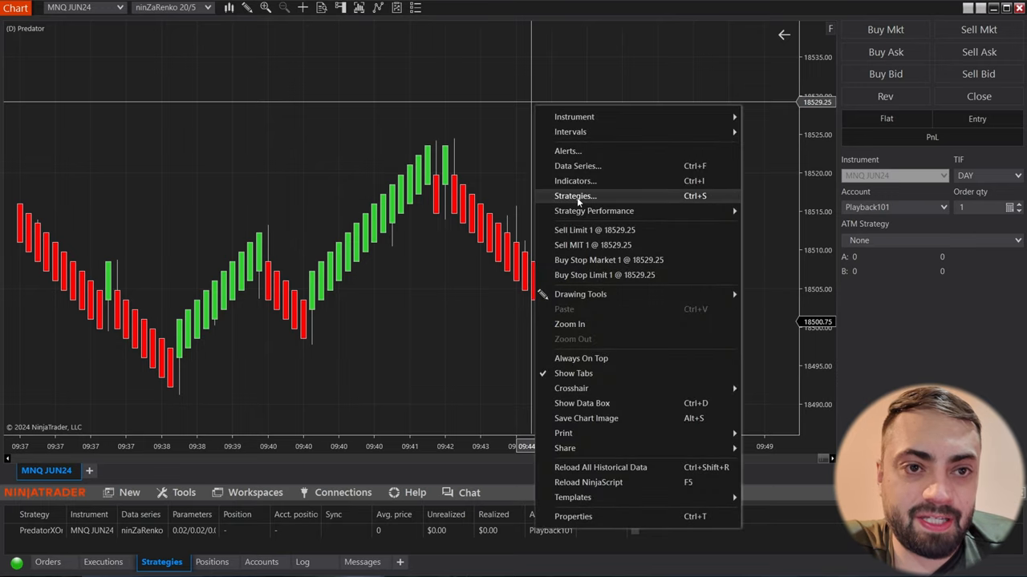
left_click(574, 196)
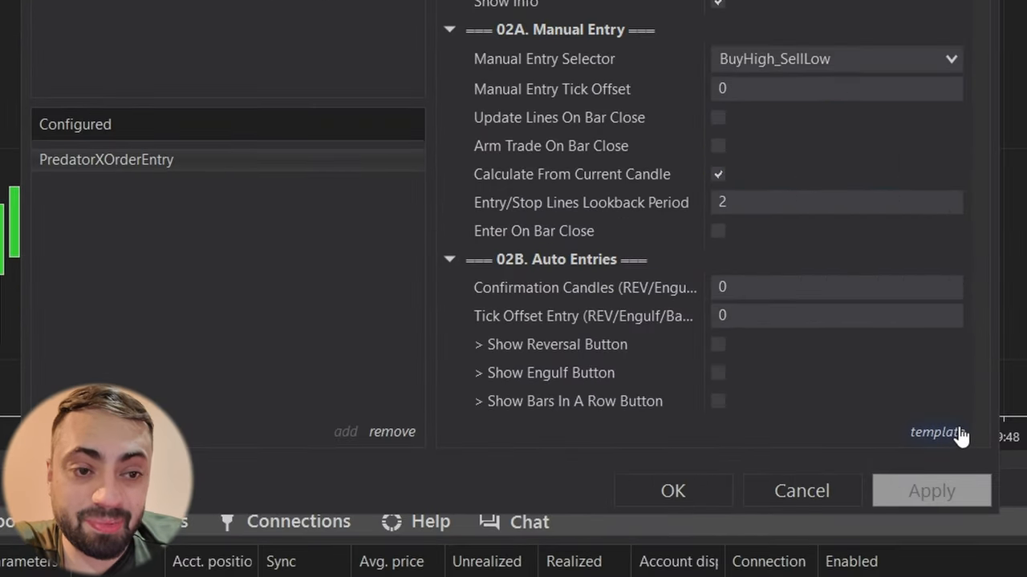
left_click(939, 433)
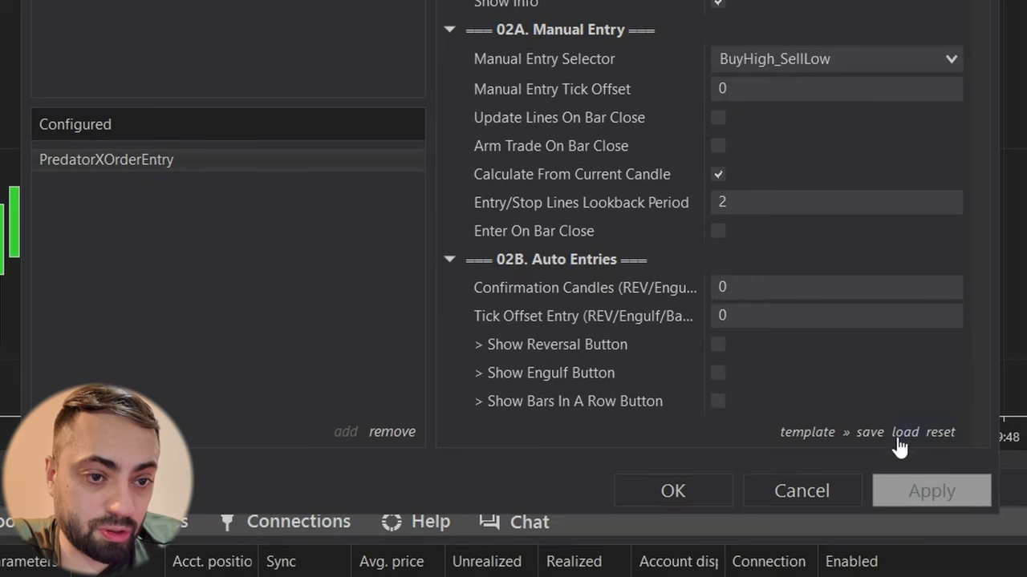
left_click(905, 433)
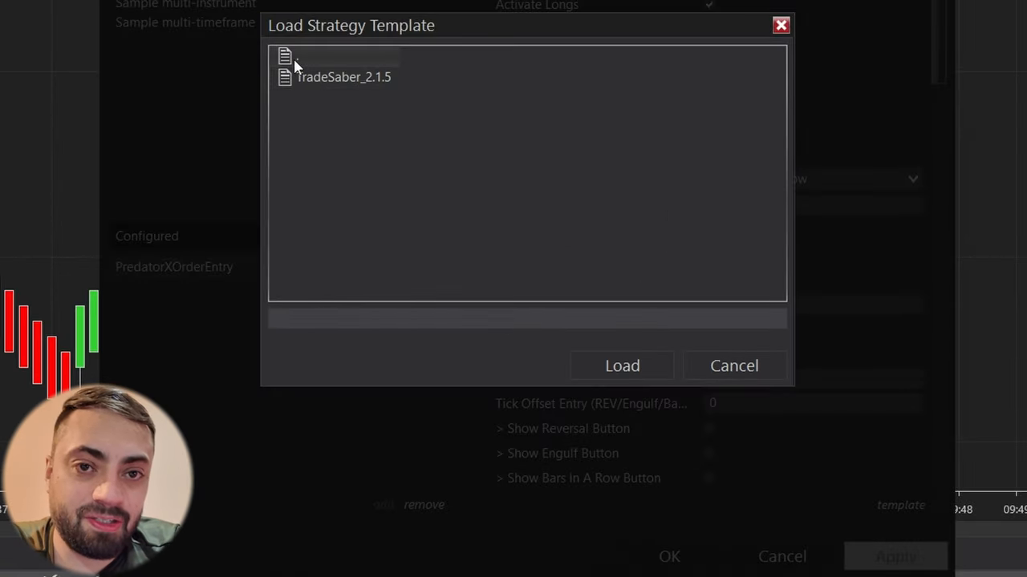
Step: Delete the stray '.' template and load TradeSaber_2.1.5 into the Predator strategy
left_click(423, 505)
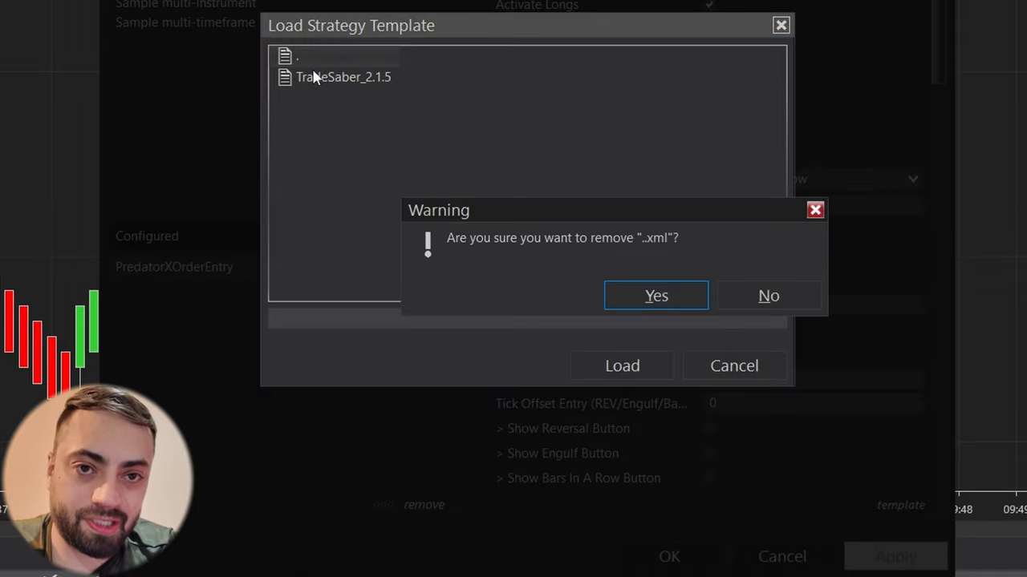
left_click(654, 295)
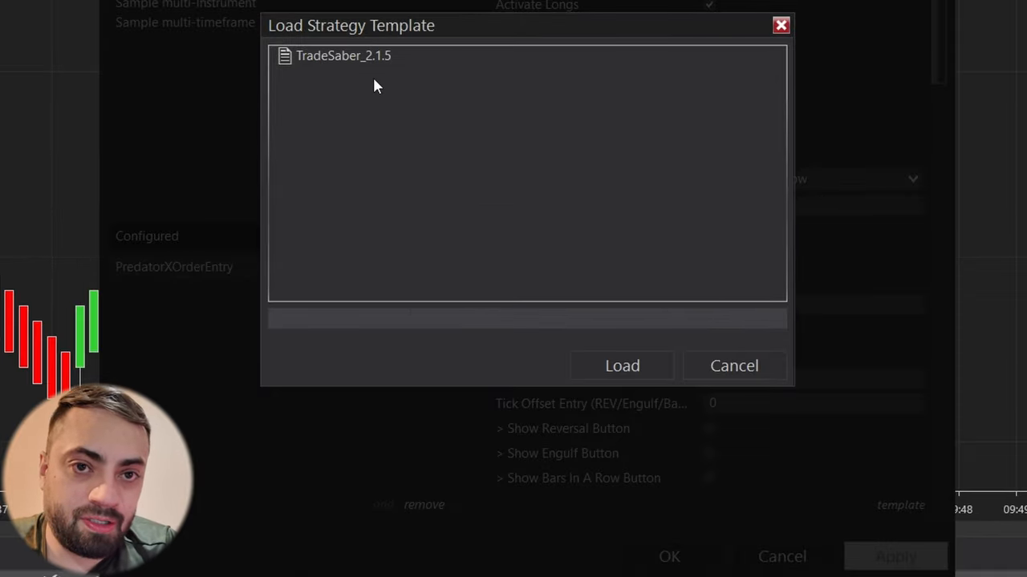
left_click(343, 56)
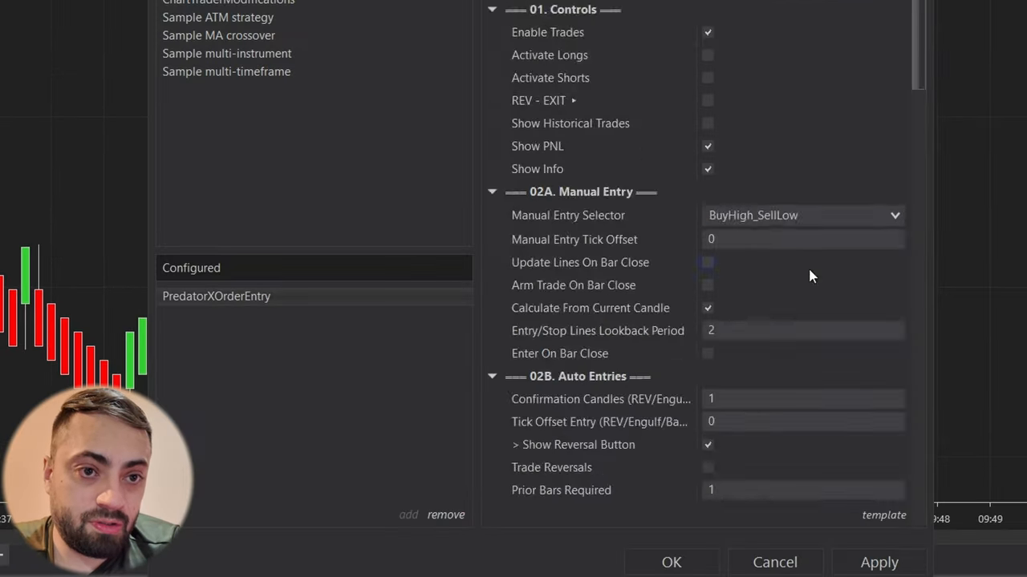
scroll("down", 3)
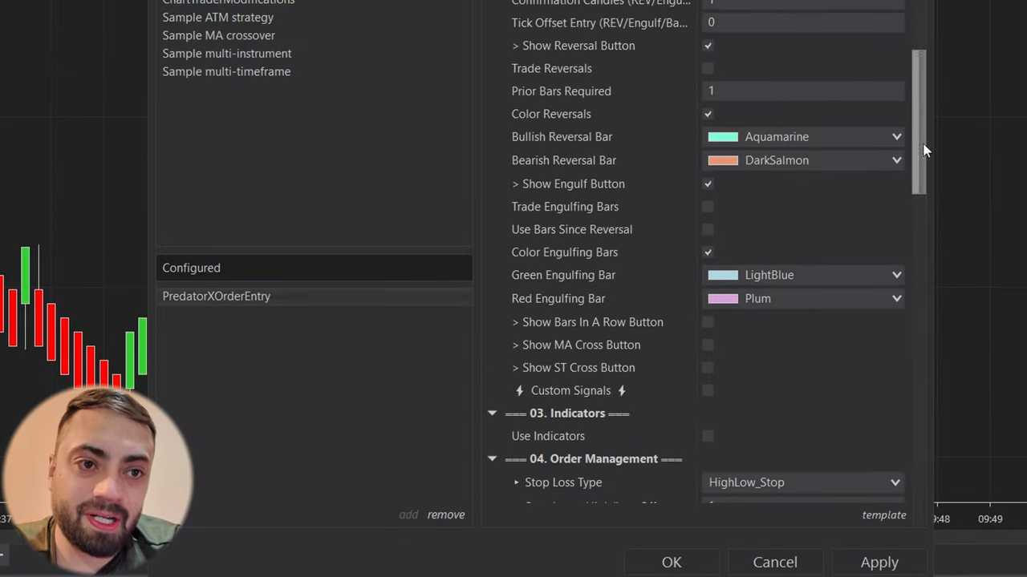
scroll("down", 3)
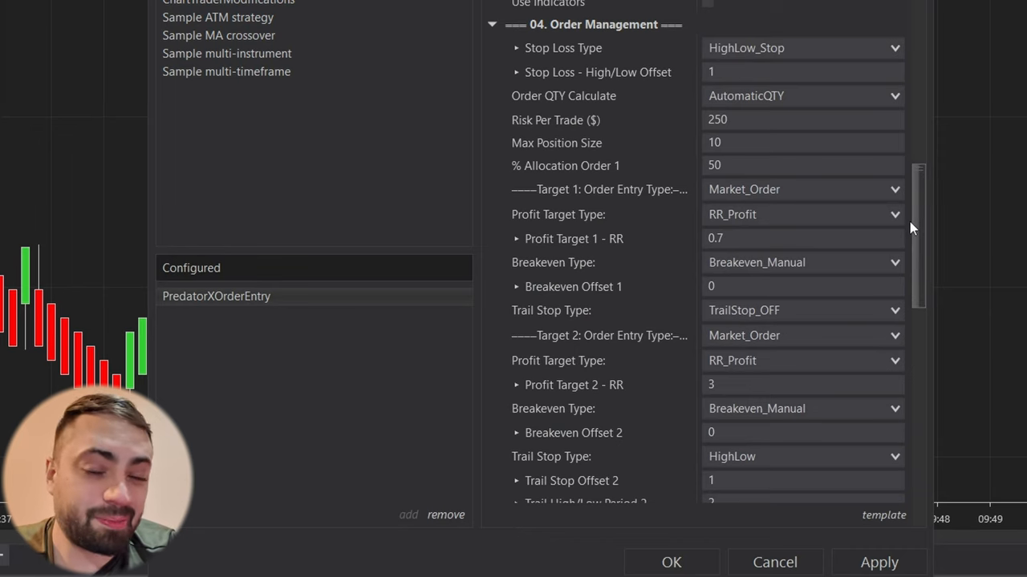
scroll("down", 3)
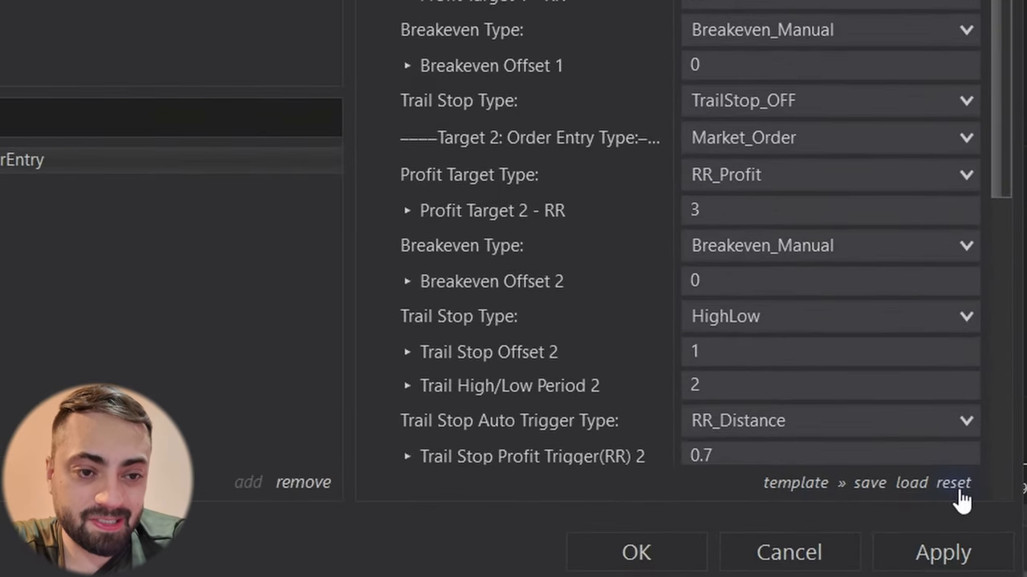
mouse_move(959, 505)
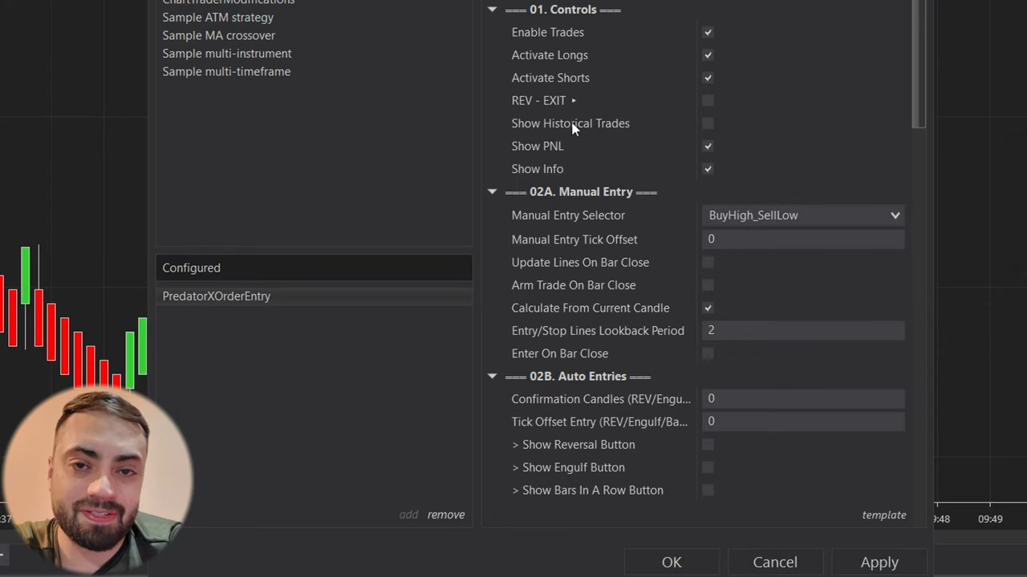
mouse_move(938, 6)
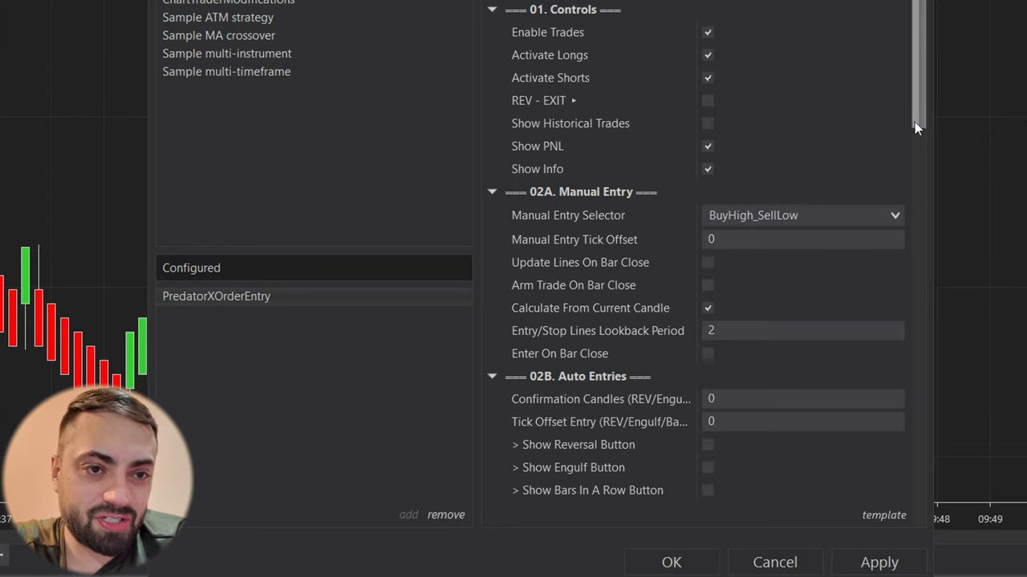
Step: Enable Enter at Super Trend Break under the 03E. SuperTrend settings
scroll("down", 3)
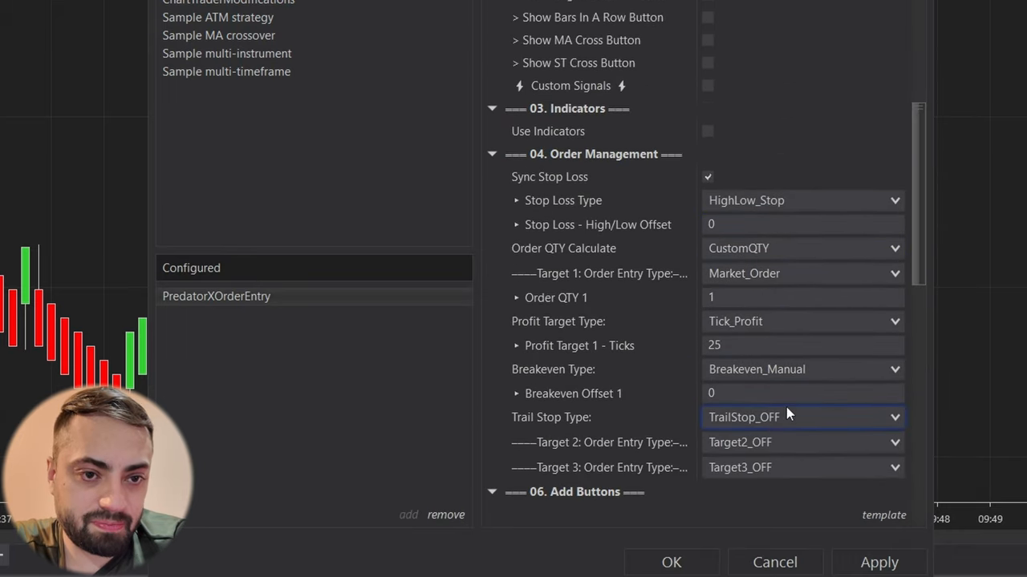
scroll("down", 3)
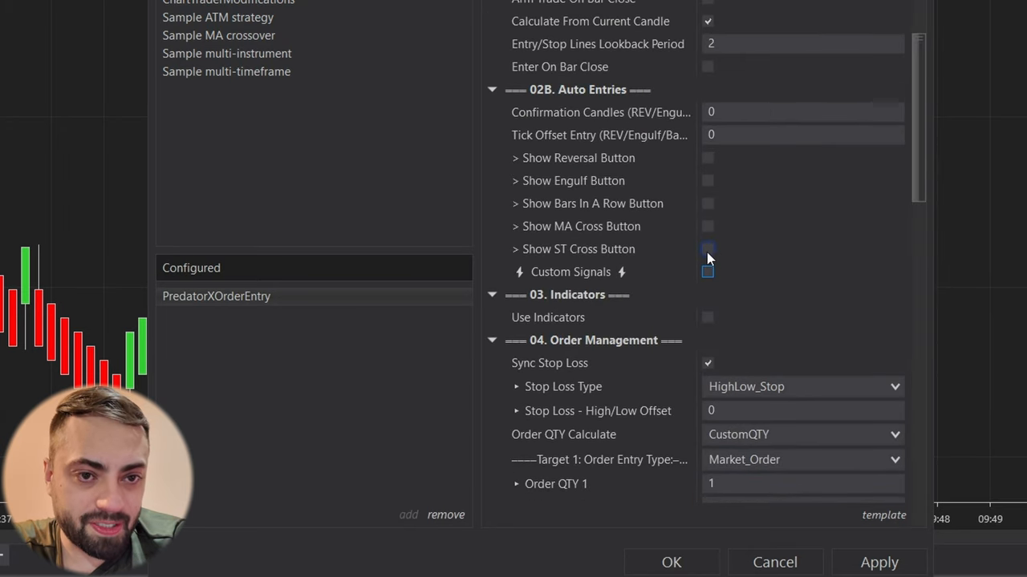
scroll("down", 3)
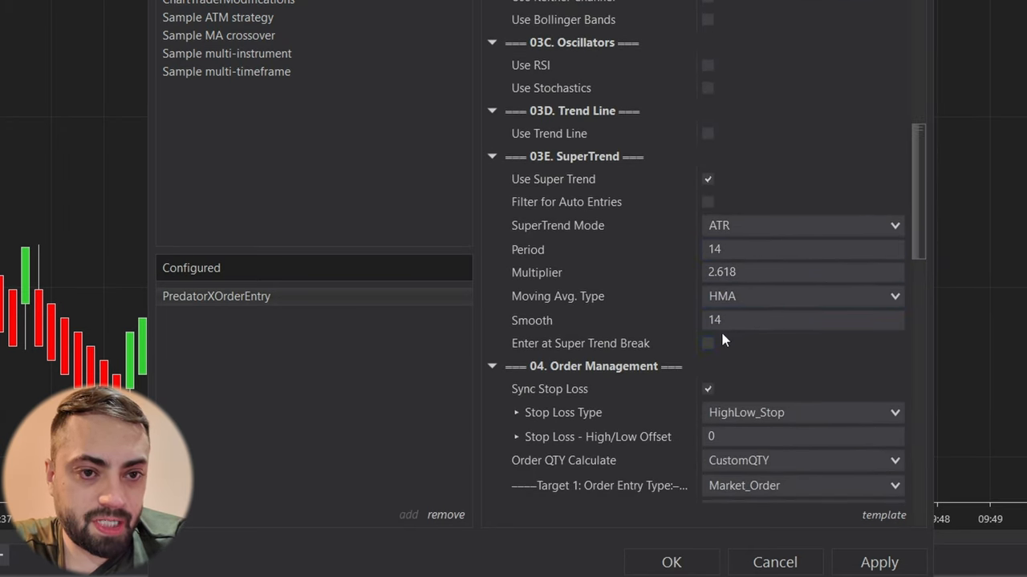
left_click(707, 343)
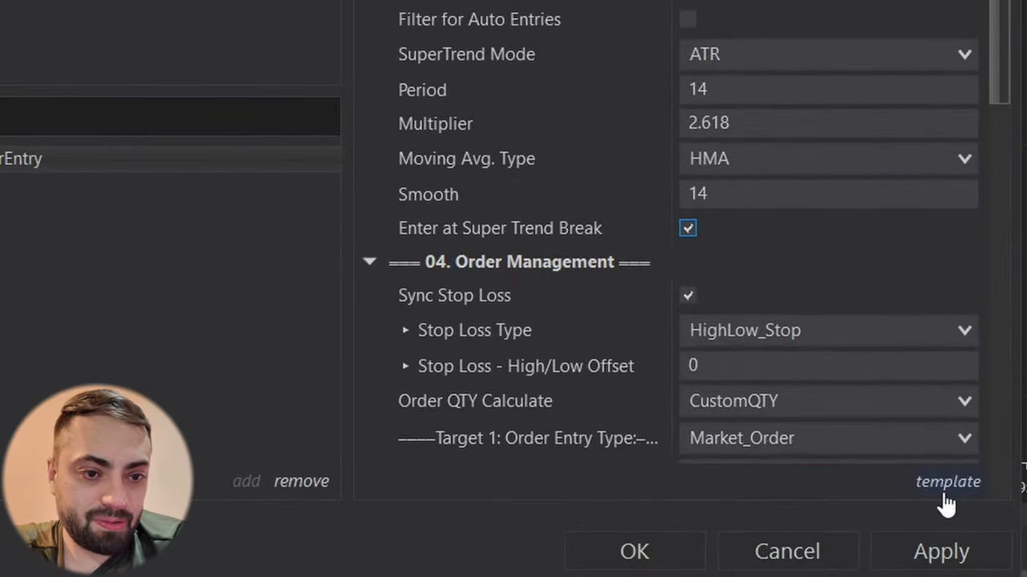
Step: Save the current Predator settings as a strategy template named SuperTrend
left_click(947, 481)
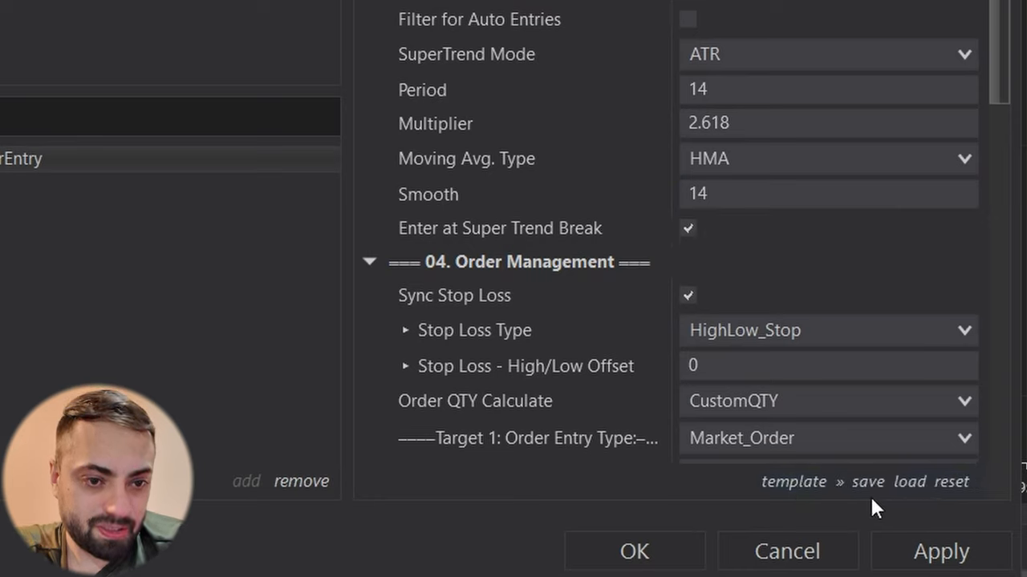
left_click(869, 481)
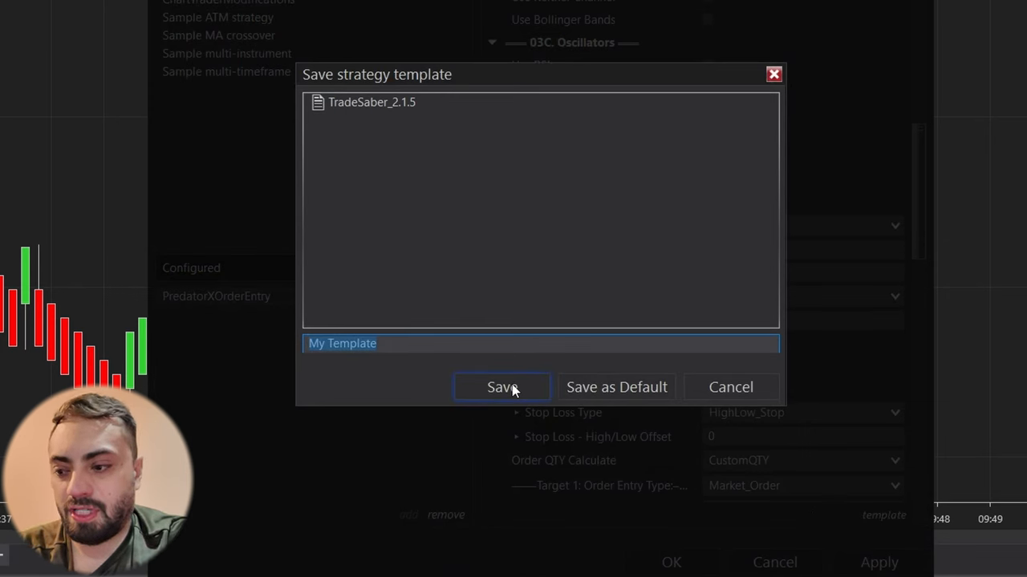
type("SuperTrend")
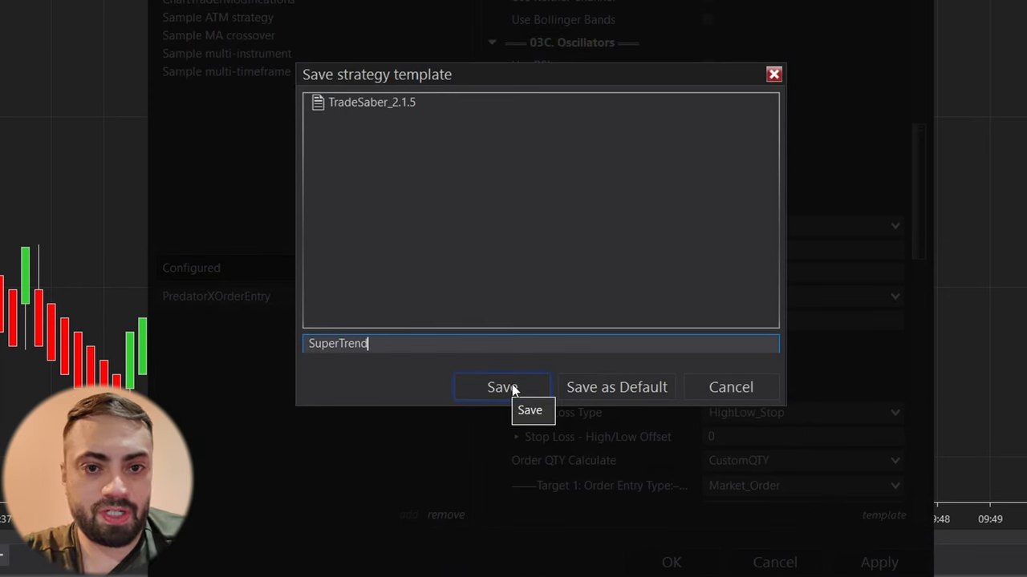
left_click(501, 386)
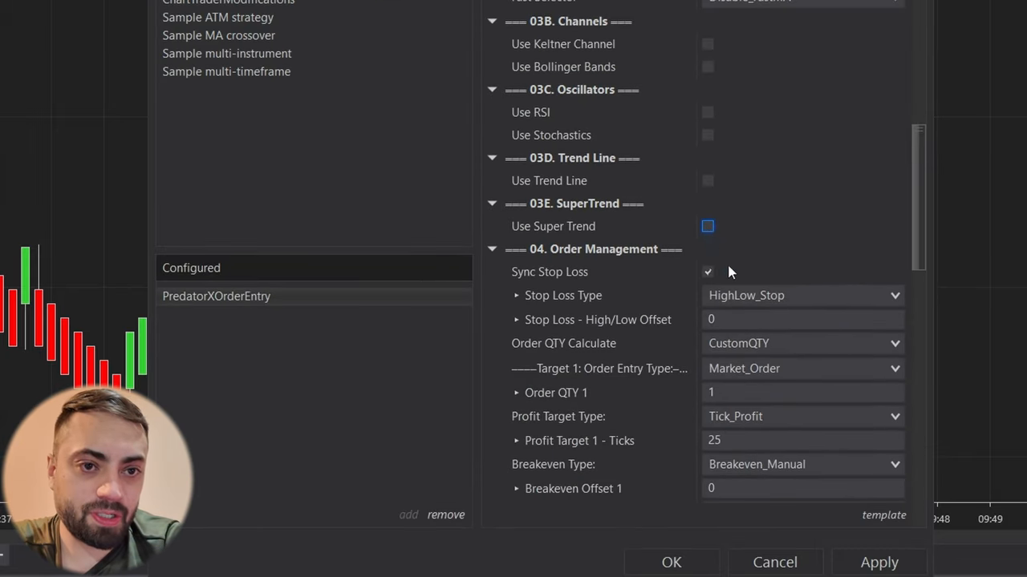
Step: Enable Show Reversal Button and Trade Reversals, and set target 2's Trail Stop Type to ATR
left_click(706, 225)
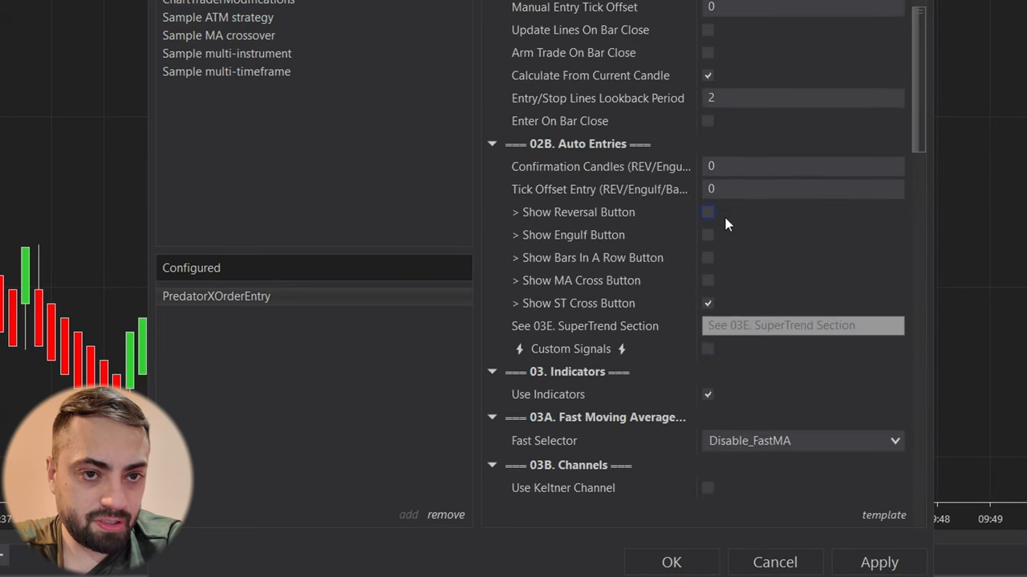
left_click(707, 212)
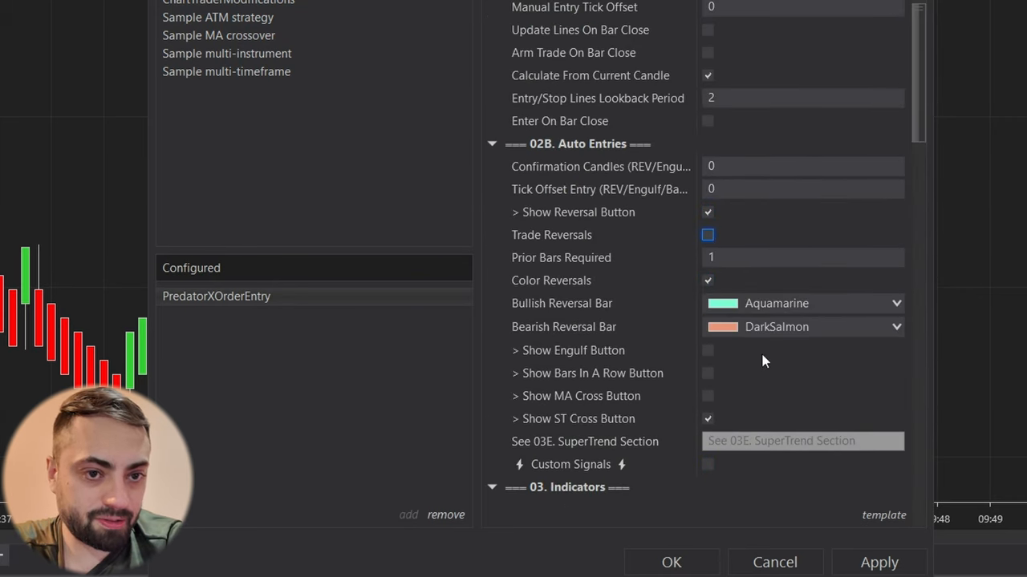
left_click(708, 234)
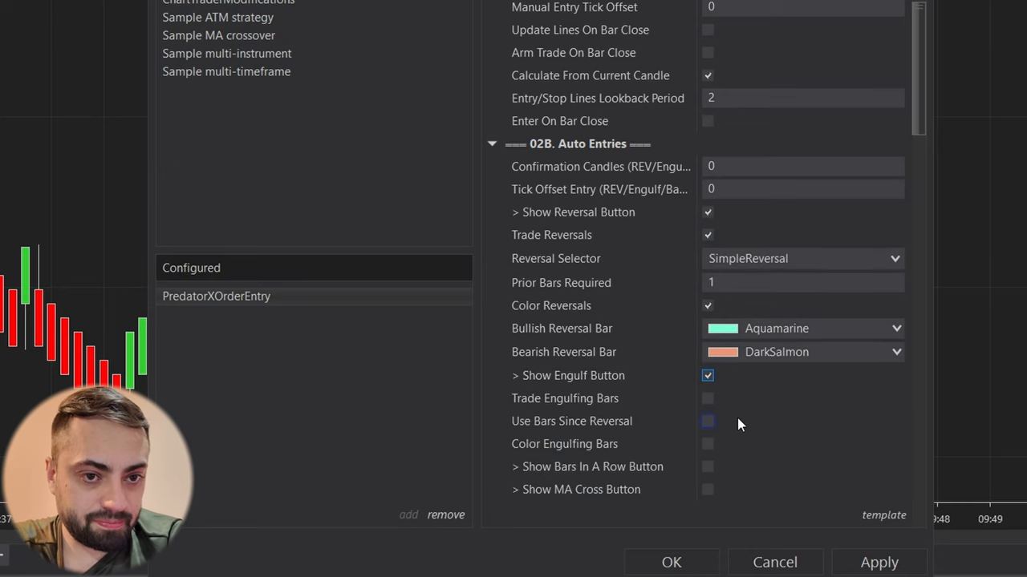
scroll("down", 3)
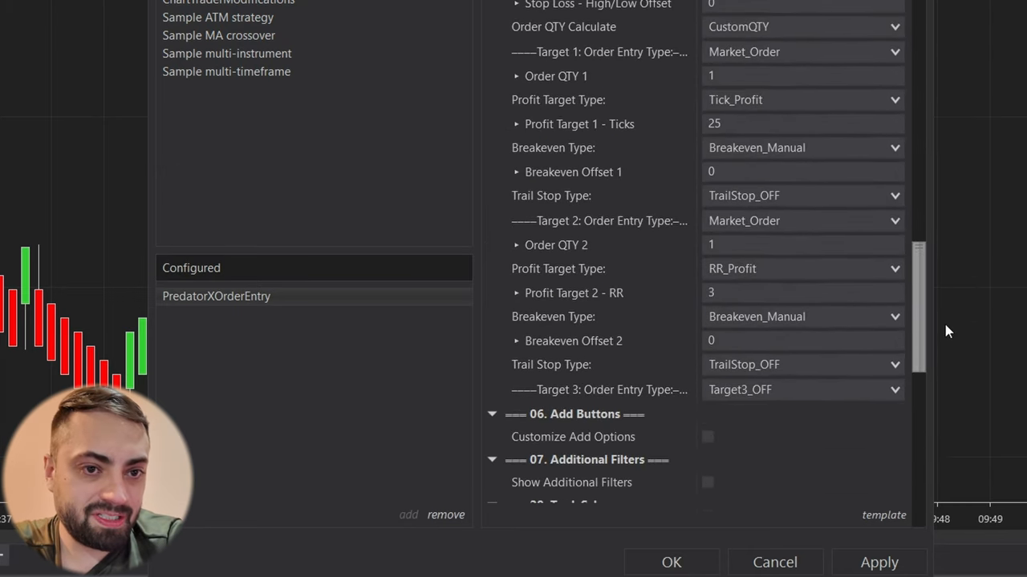
left_click(802, 366)
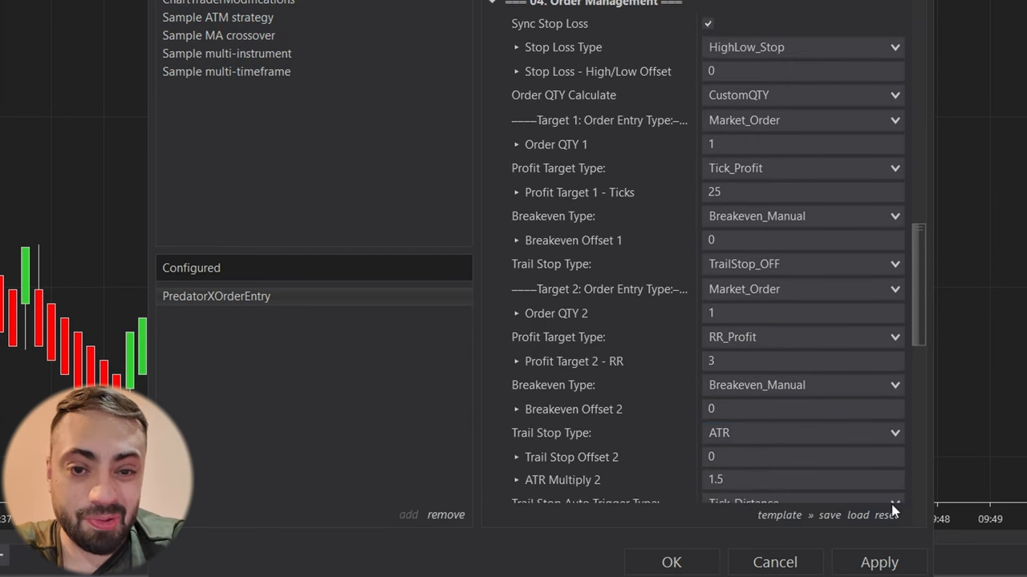
Step: Save the reversal settings as a second strategy template named Reversal
left_click(818, 515)
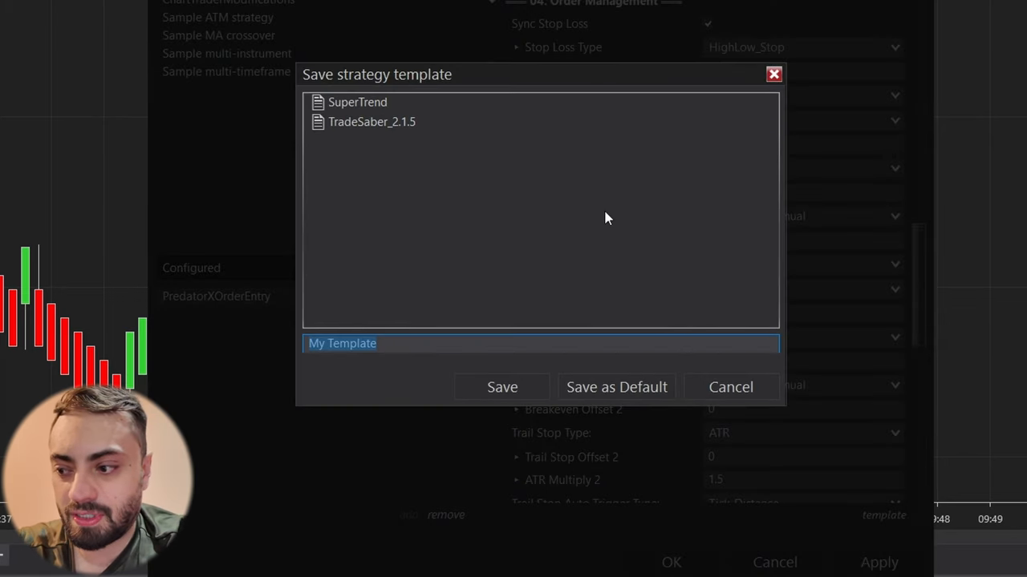
type("Reversal")
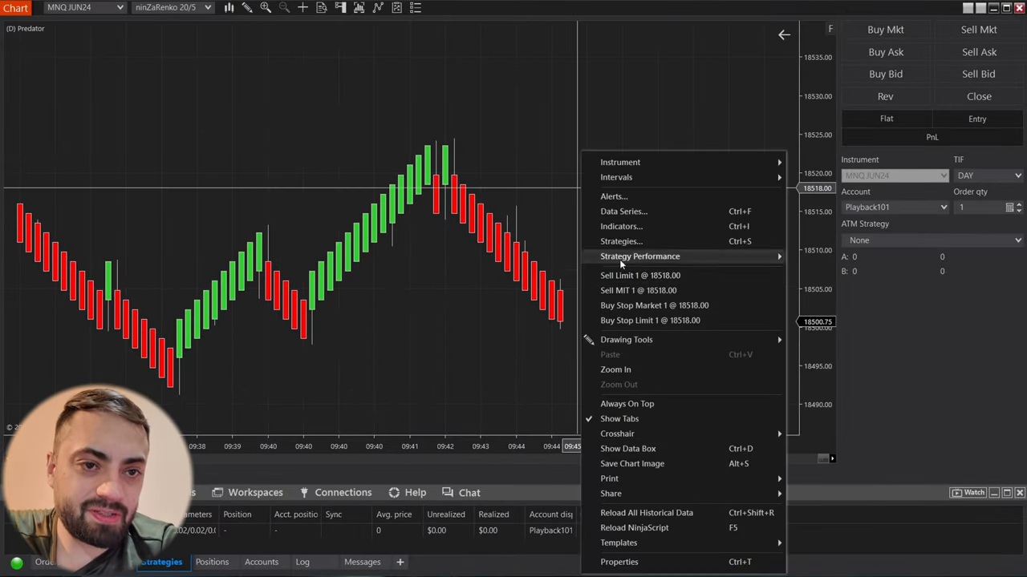
Step: Reset the Predator strategy settings to their defaults from the Strategies window
left_click(623, 241)
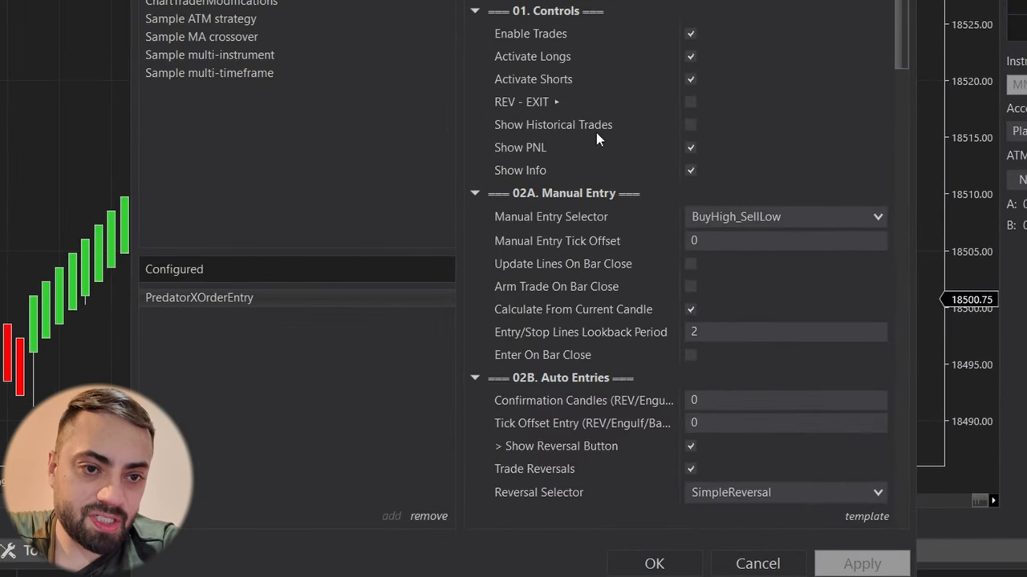
scroll("down", 3)
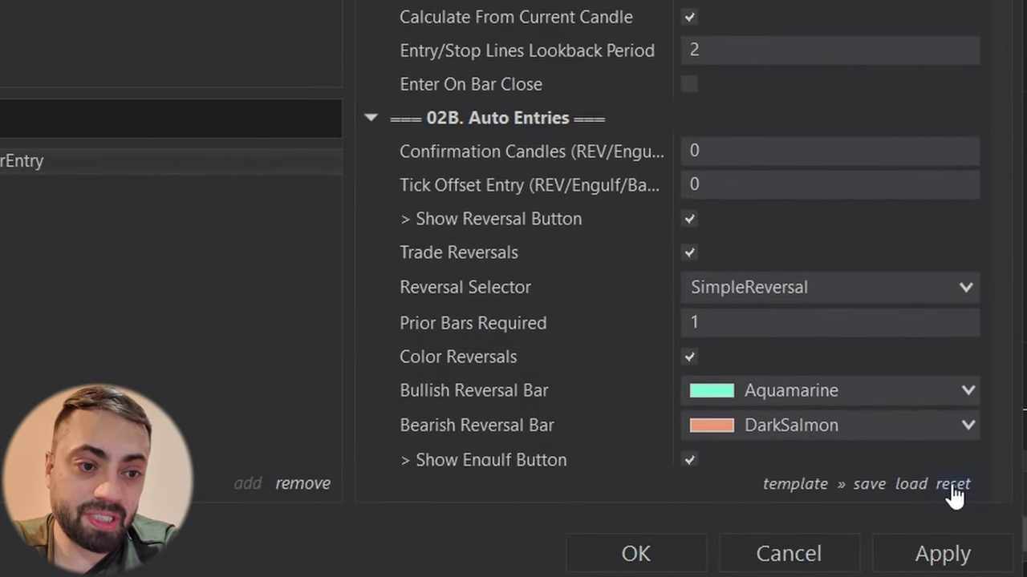
left_click(904, 484)
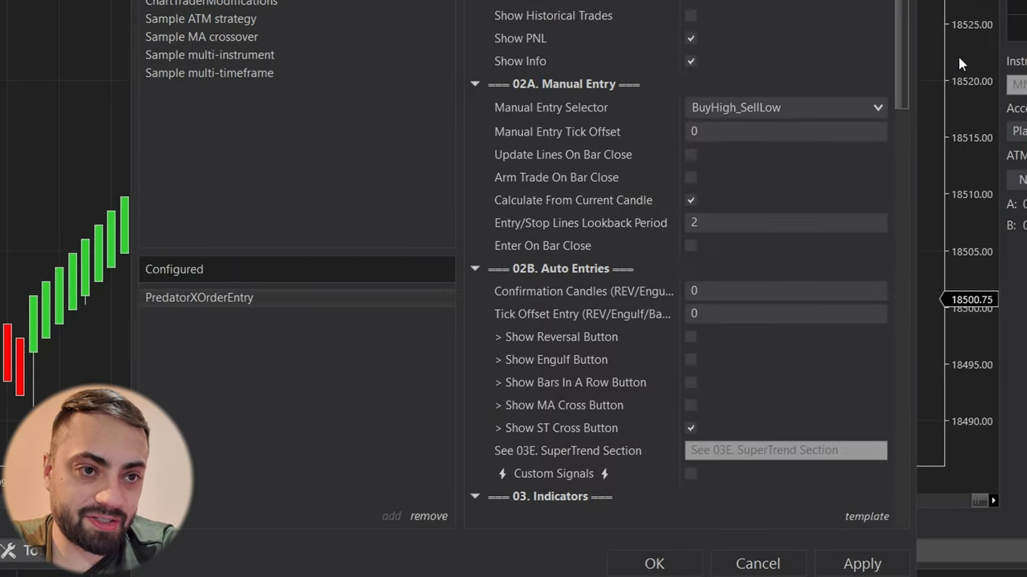
Step: Turn off Use Super Trend, keep the reversal options on, and begin saving a template
scroll("down", 3)
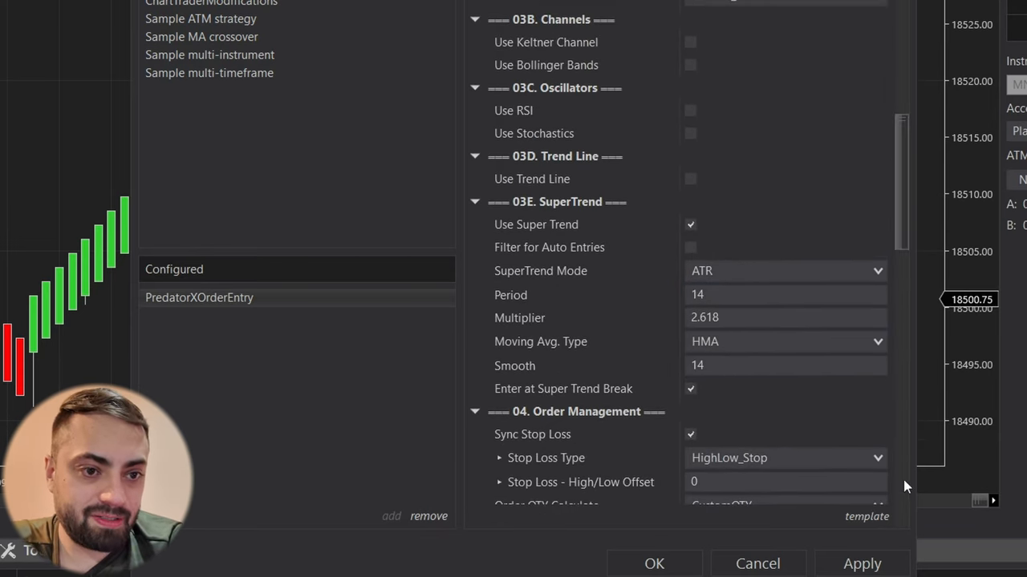
left_click(867, 517)
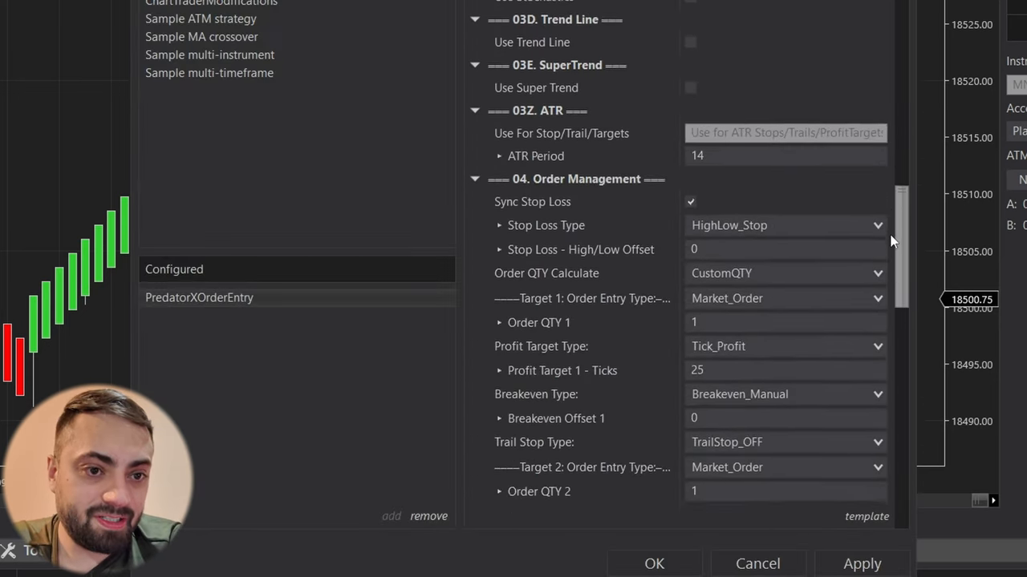
scroll("down", 3)
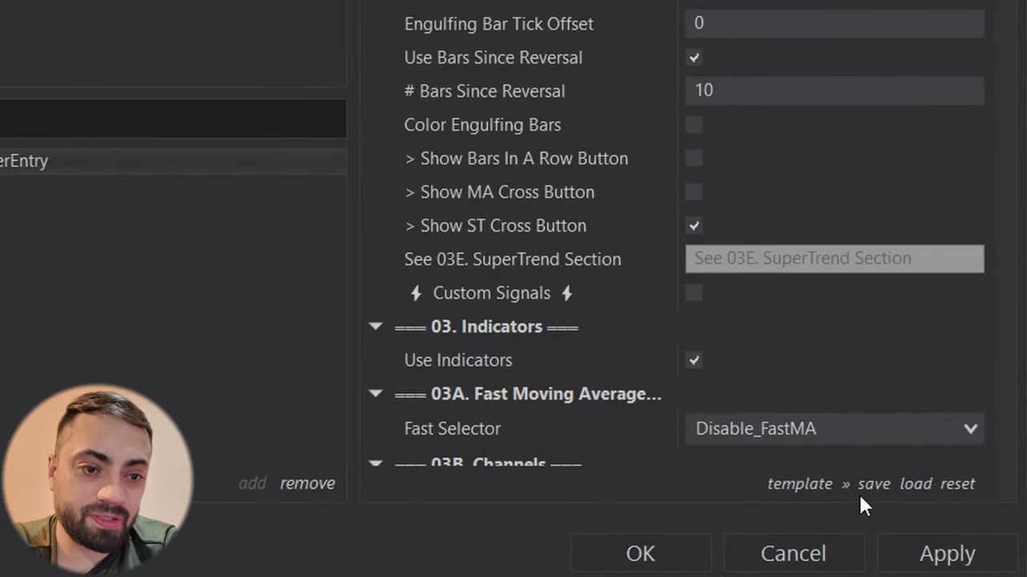
left_click(876, 485)
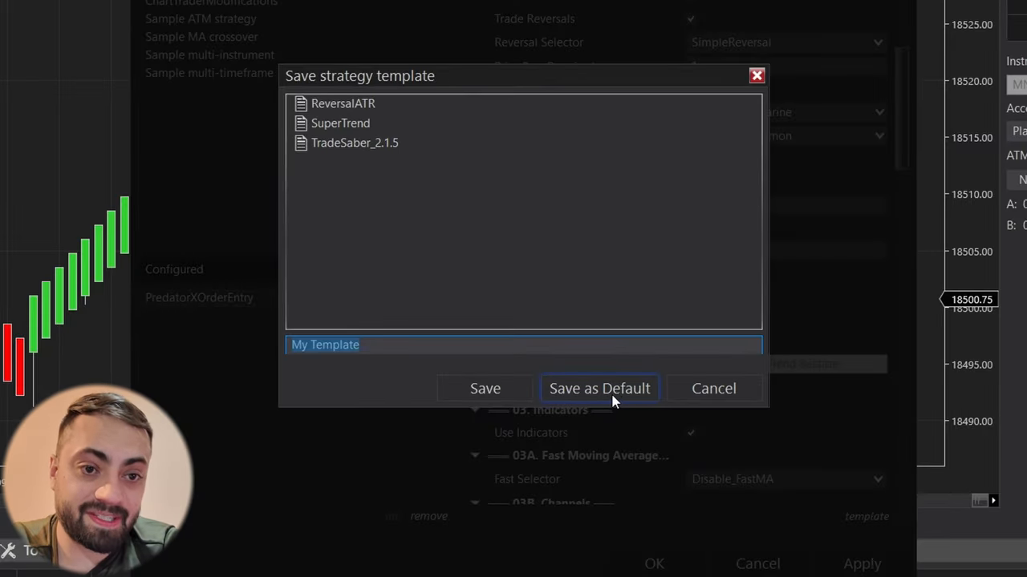
Step: Save the reversal settings as the default template and verify a newly added PredatorXOrderEntry uses them
left_click(600, 388)
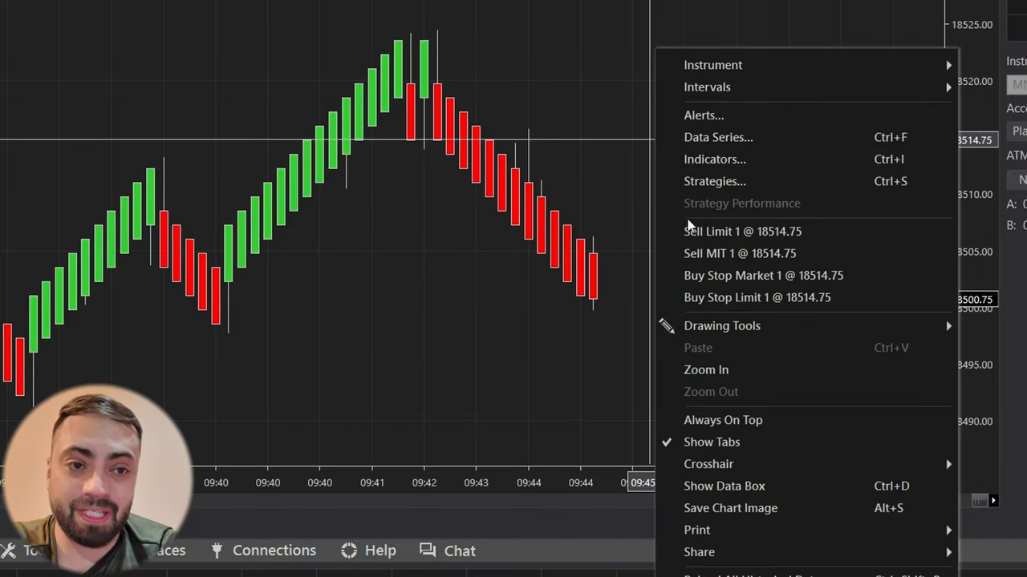
left_click(714, 180)
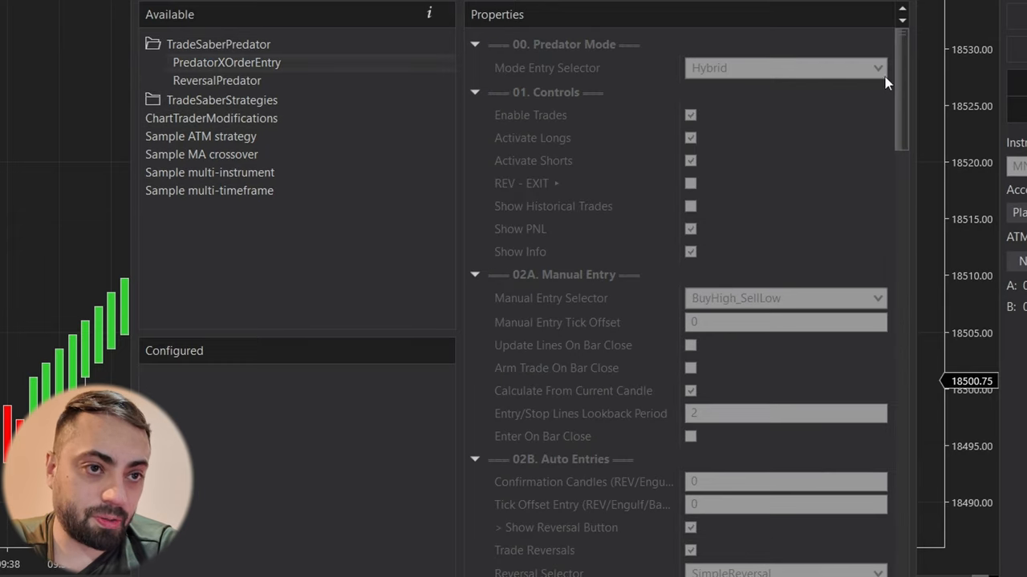
scroll("down", 3)
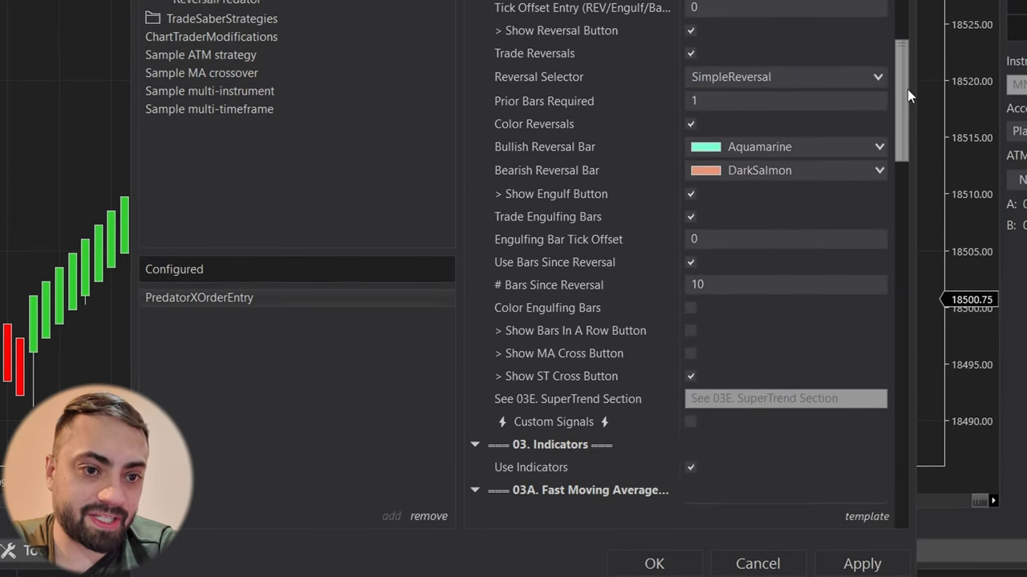
scroll("down", 3)
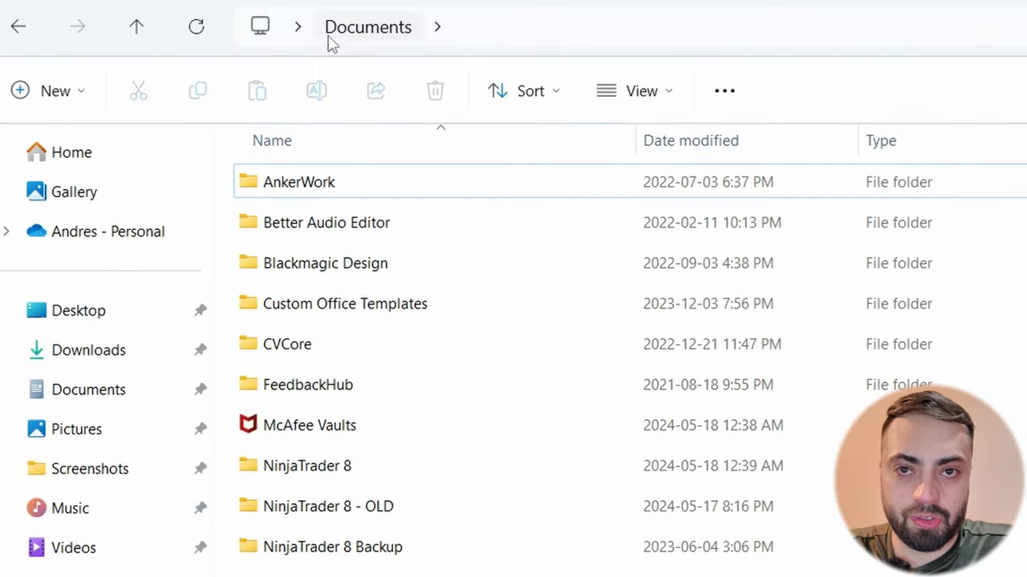
mouse_move(331, 478)
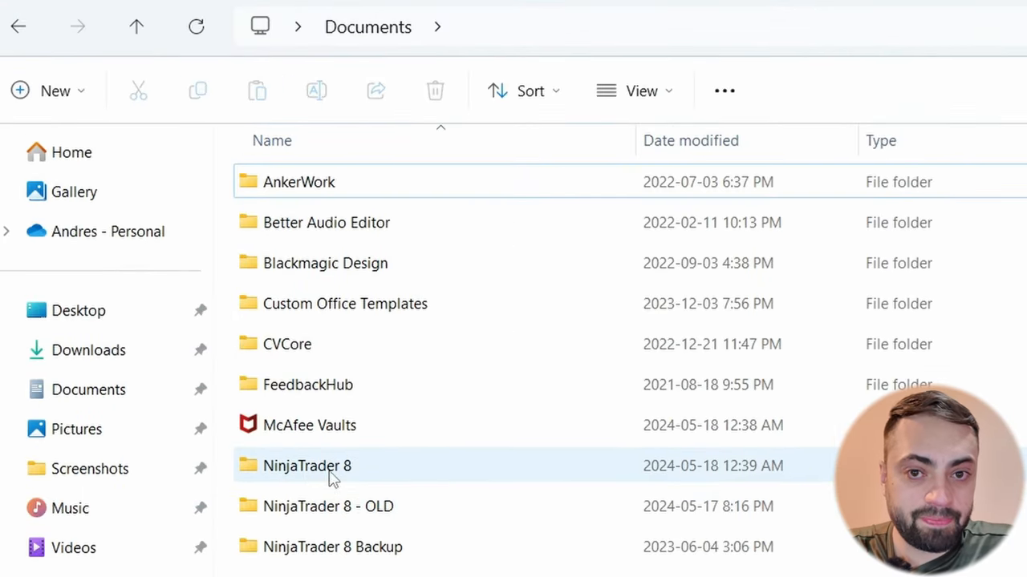
Step: Browse to NinjaTrader 8 > templates > Strategy > TradeSaberPredator.PredatorXOrderEntry to see the template XML files
double_click(306, 465)
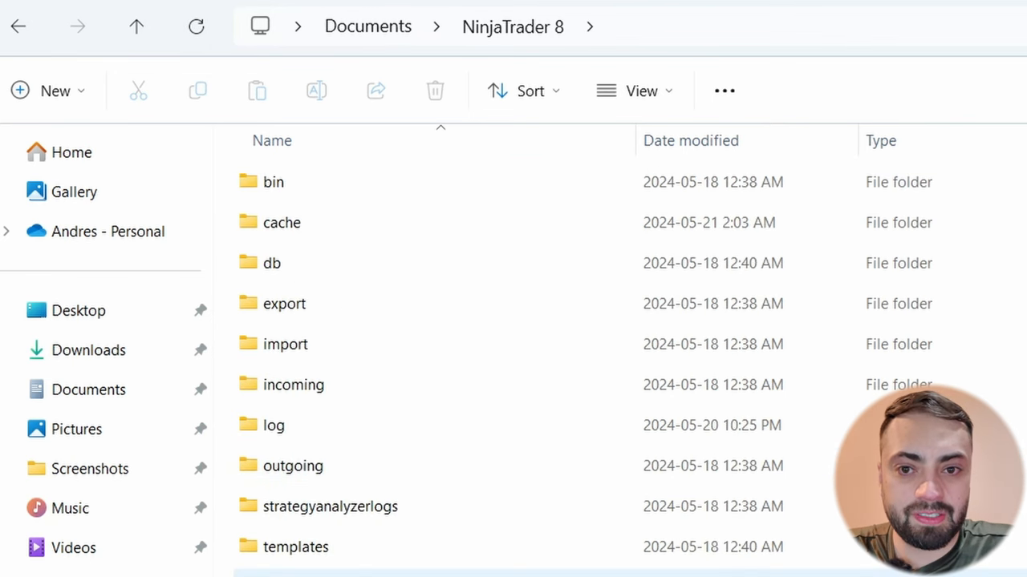
scroll("down", 3)
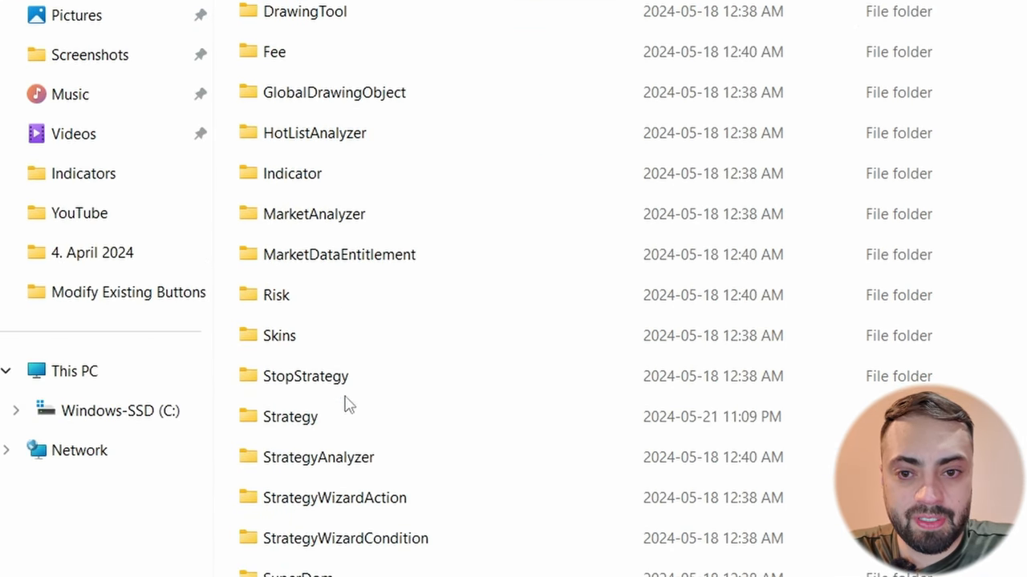
double_click(292, 417)
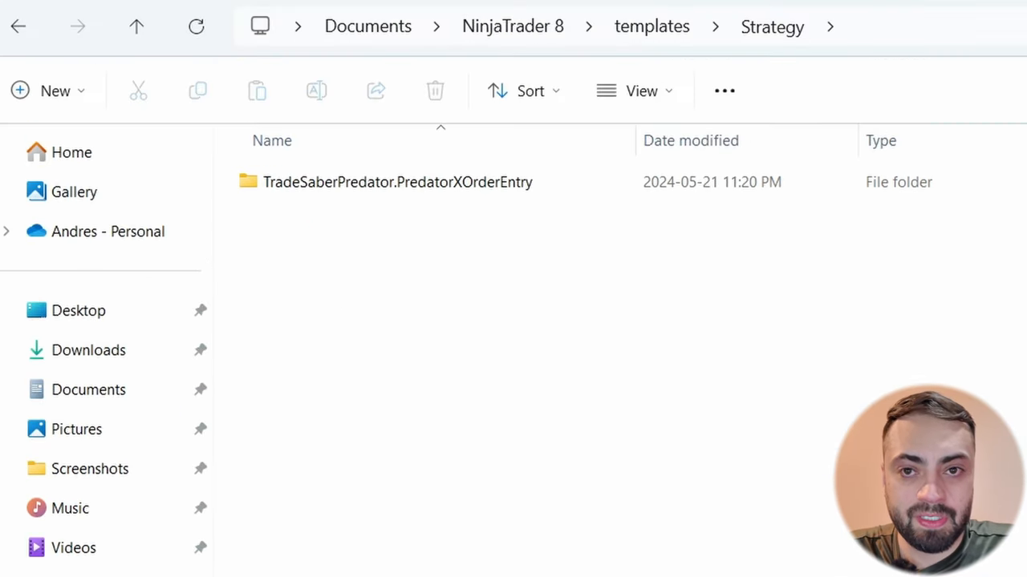
mouse_move(333, 199)
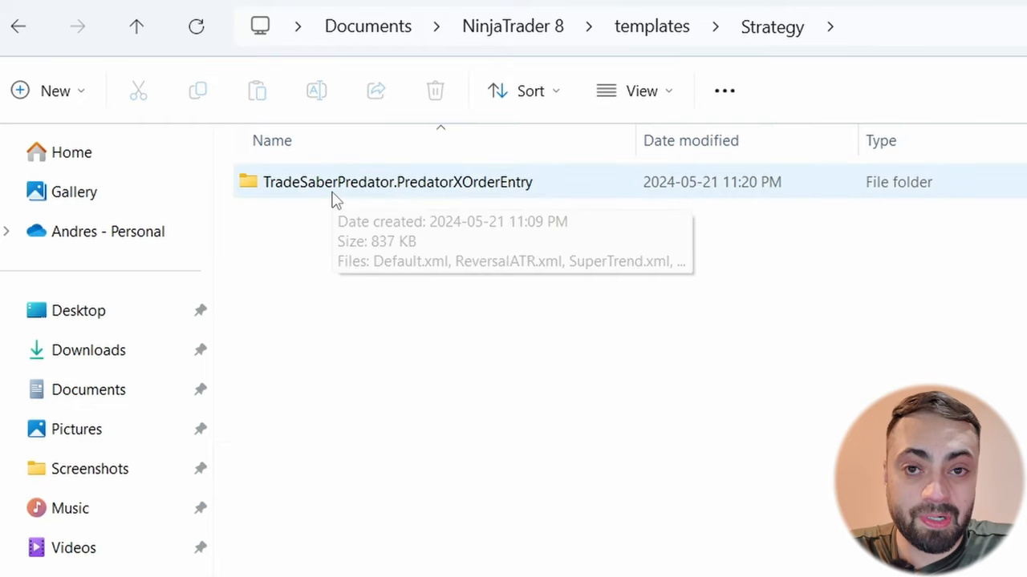
double_click(388, 183)
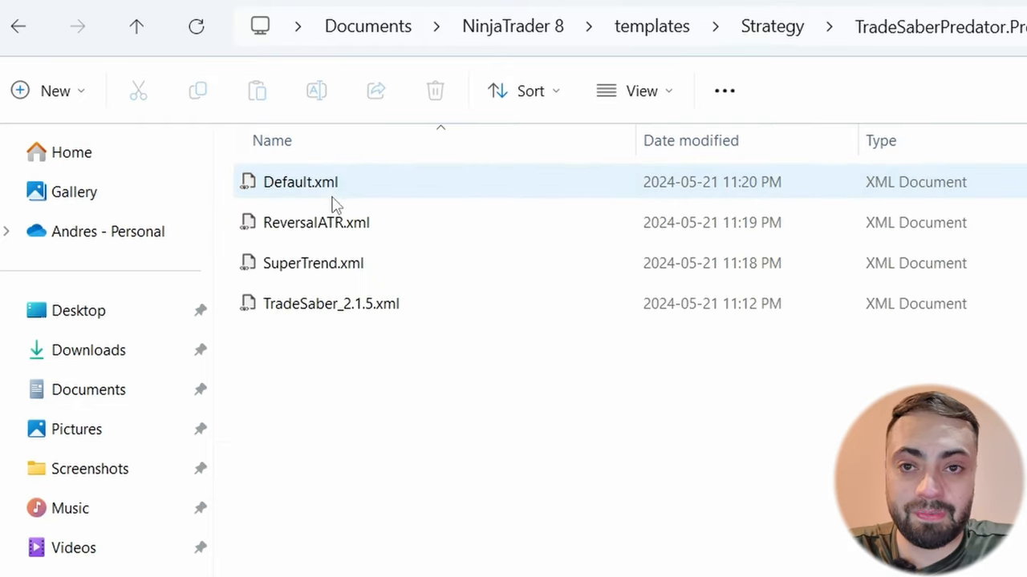